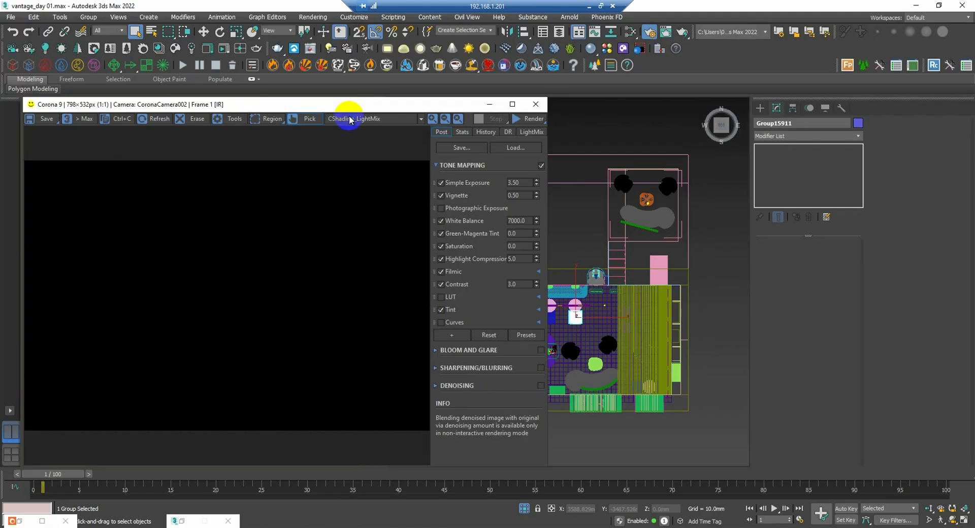
# - Run a Corona interactive preview of the cafe camera view, then minimize the frame buffer
pyautogui.click(528, 131)
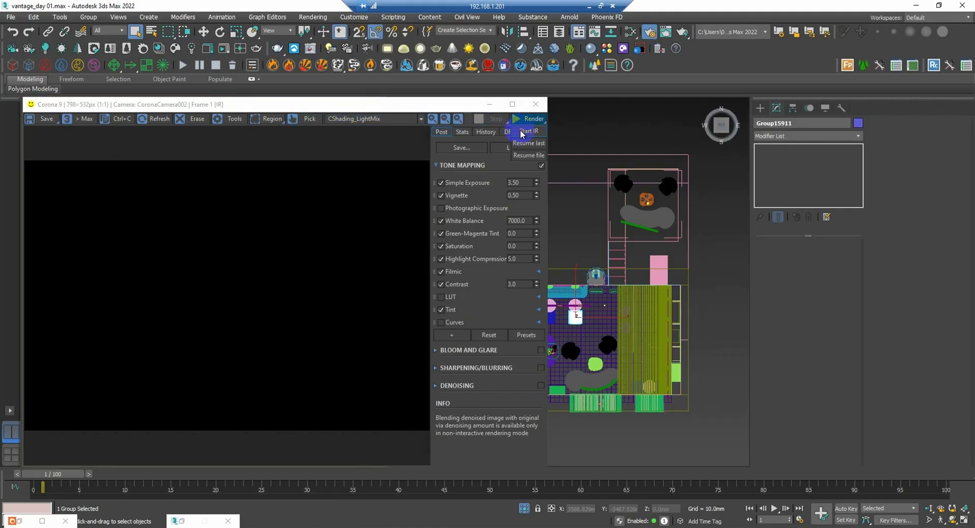
pyautogui.click(528, 131)
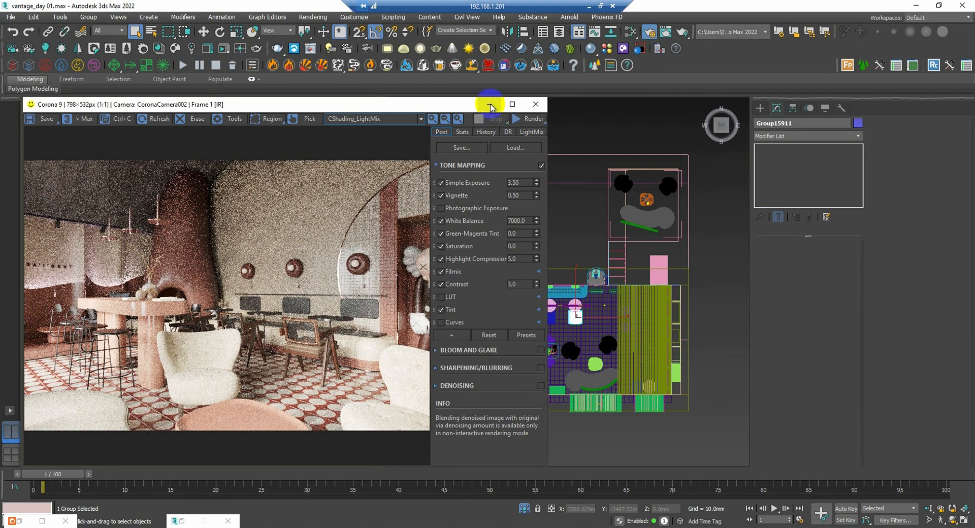
pyautogui.click(312, 16)
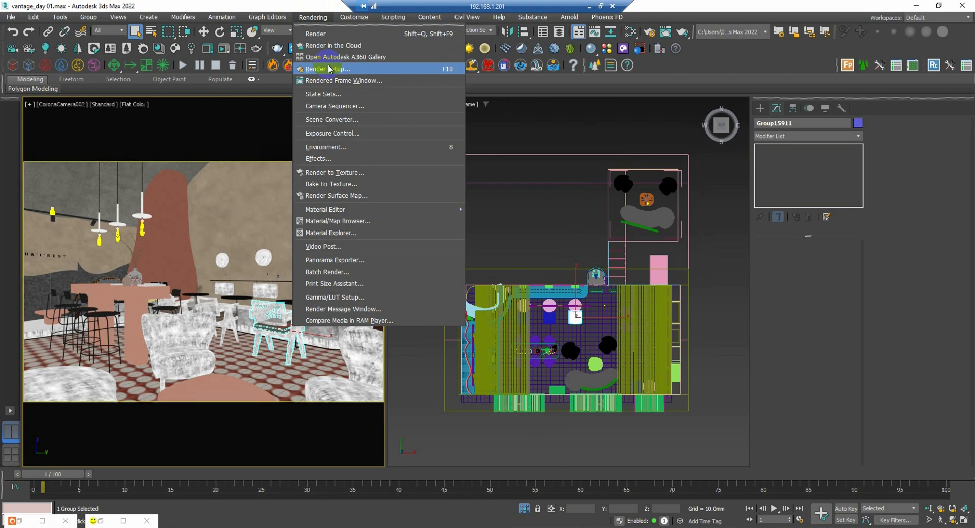
# - In Render Setup, set the renderer to V-Ray GPU 5, update 2.2
pyautogui.click(329, 69)
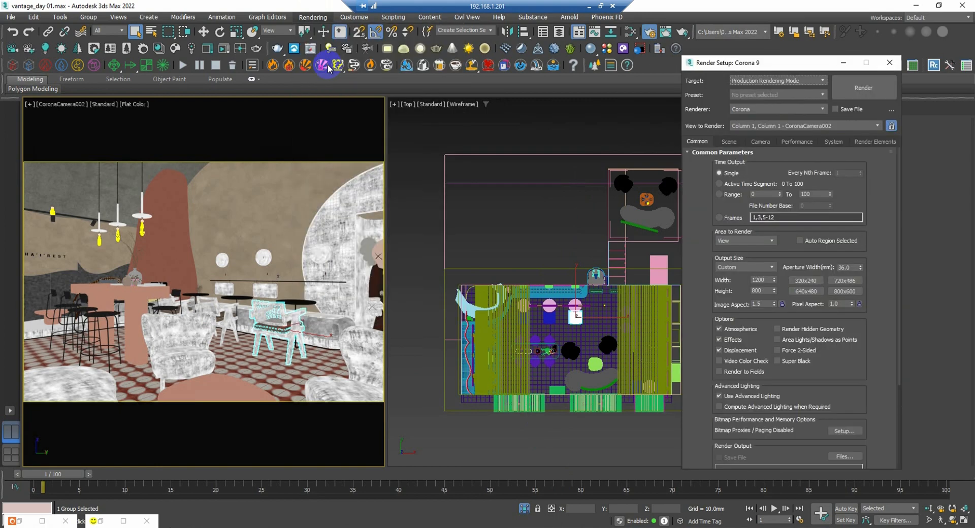
pyautogui.click(778, 109)
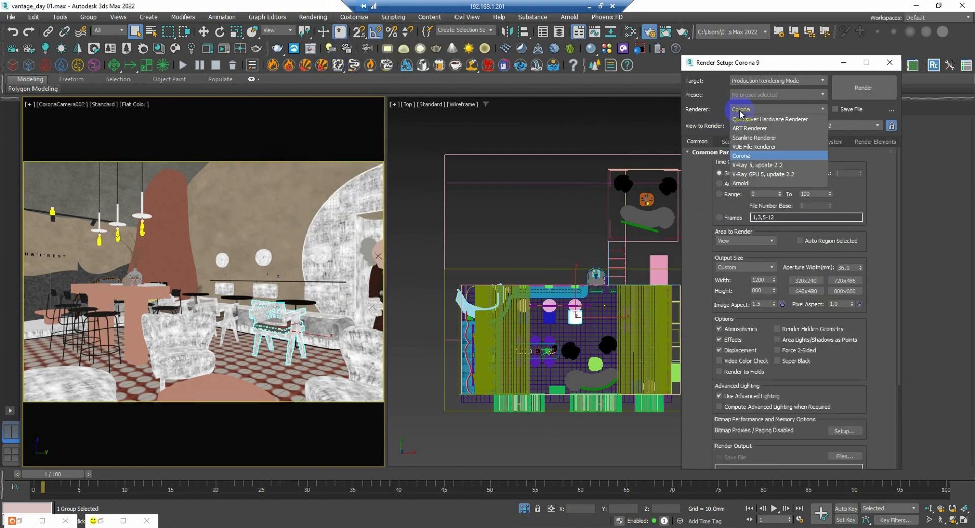
pyautogui.moveTo(758, 174)
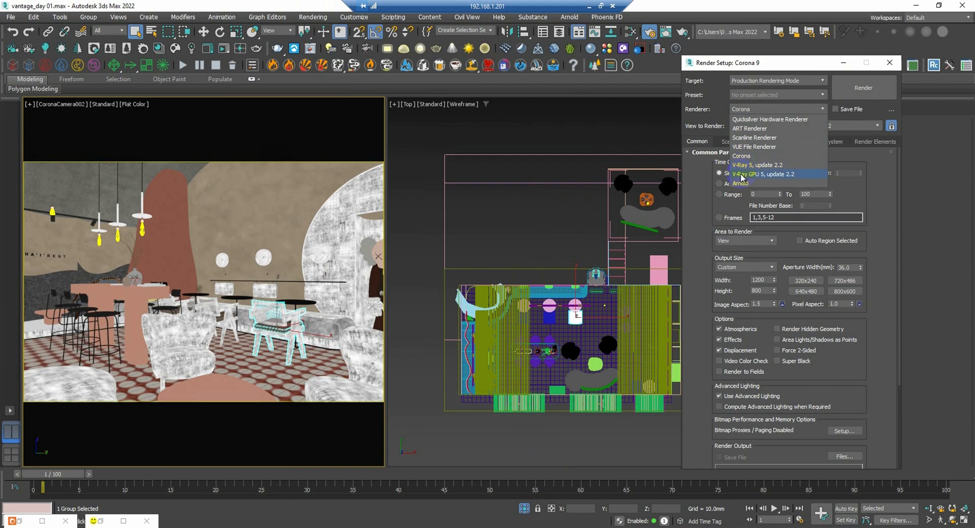
pyautogui.moveTo(762, 179)
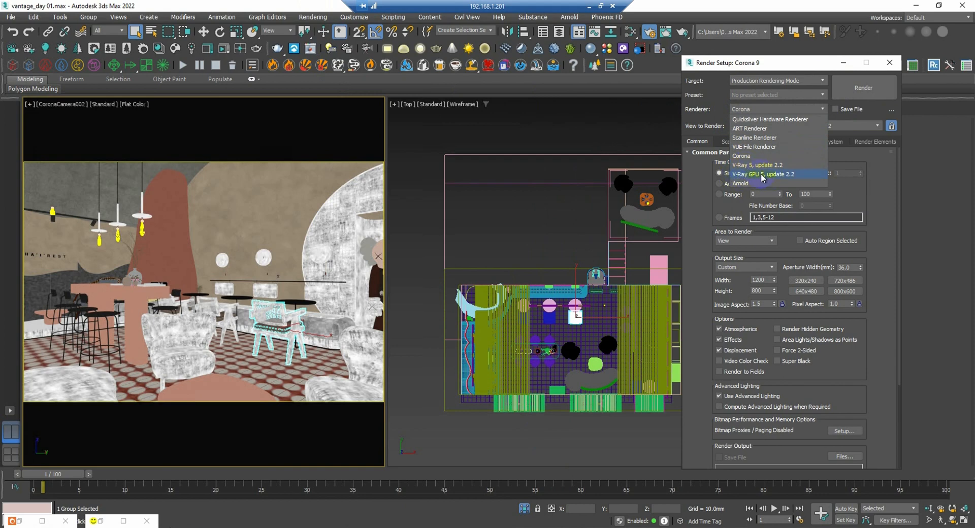
pyautogui.click(757, 174)
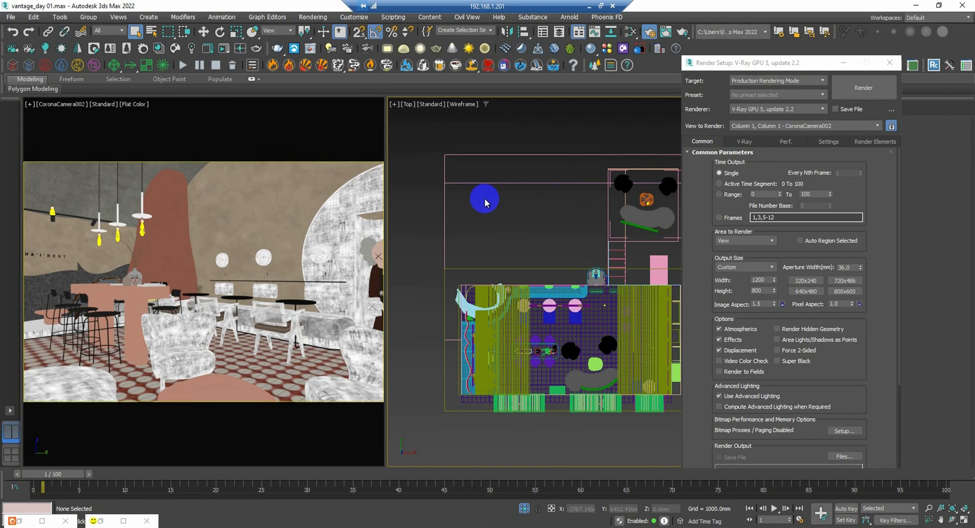
# - Run the V-Ray scene converter from the viewport menu and dismiss the MAXScript exception
pyautogui.rightClick(485, 202)
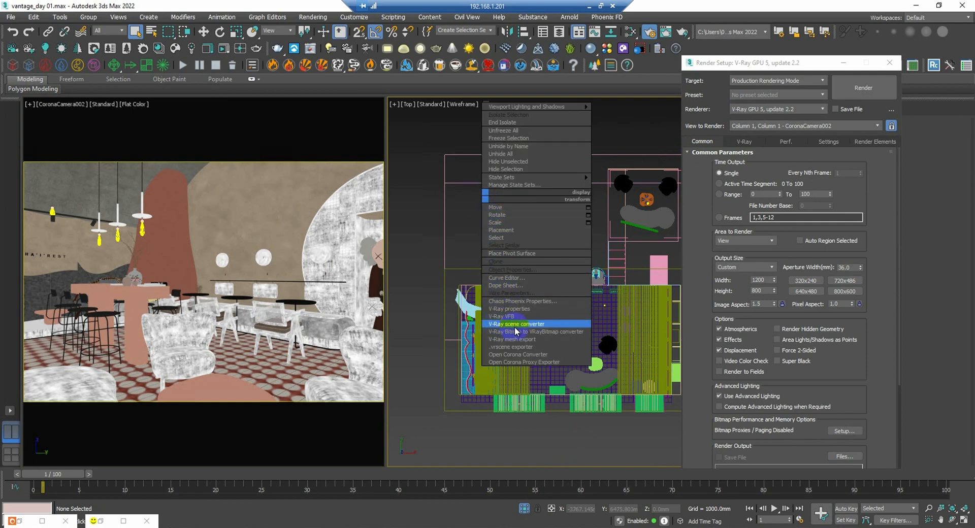
pyautogui.click(516, 324)
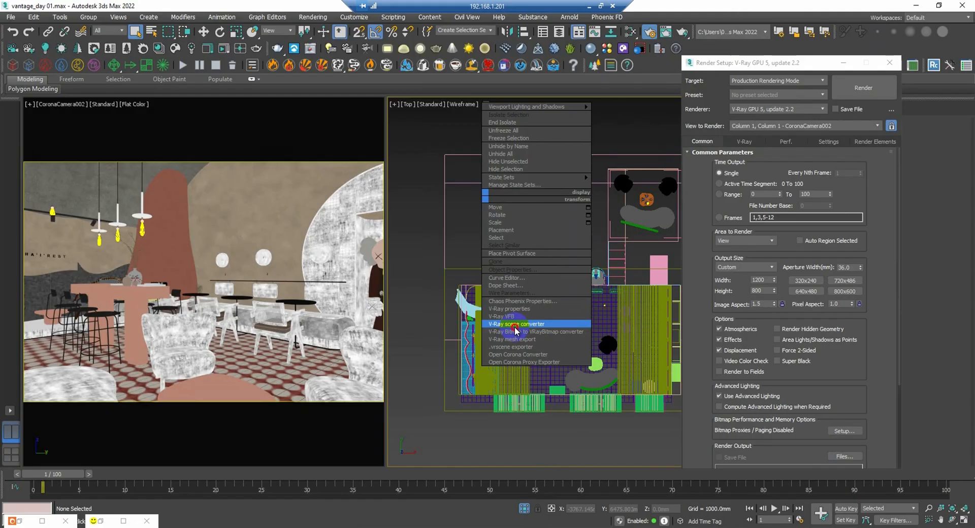
pyautogui.click(516, 324)
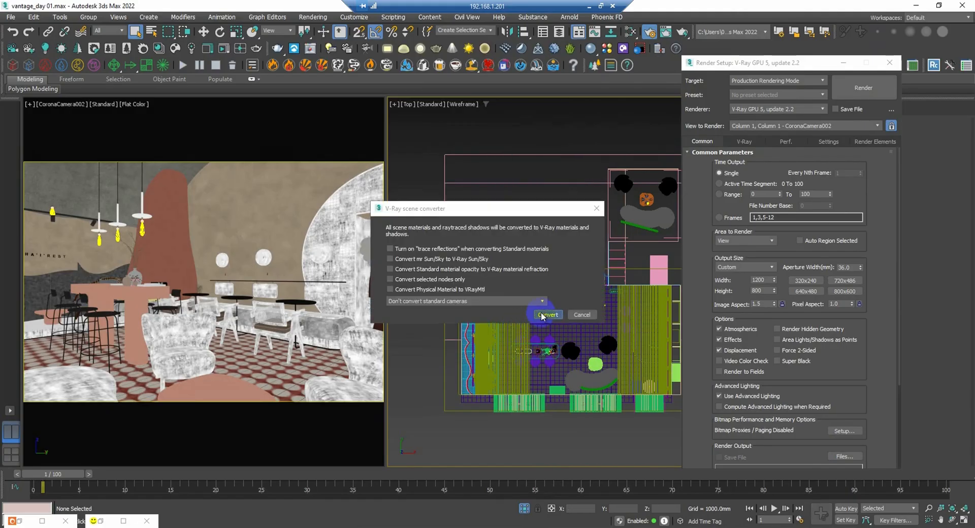
pyautogui.click(548, 315)
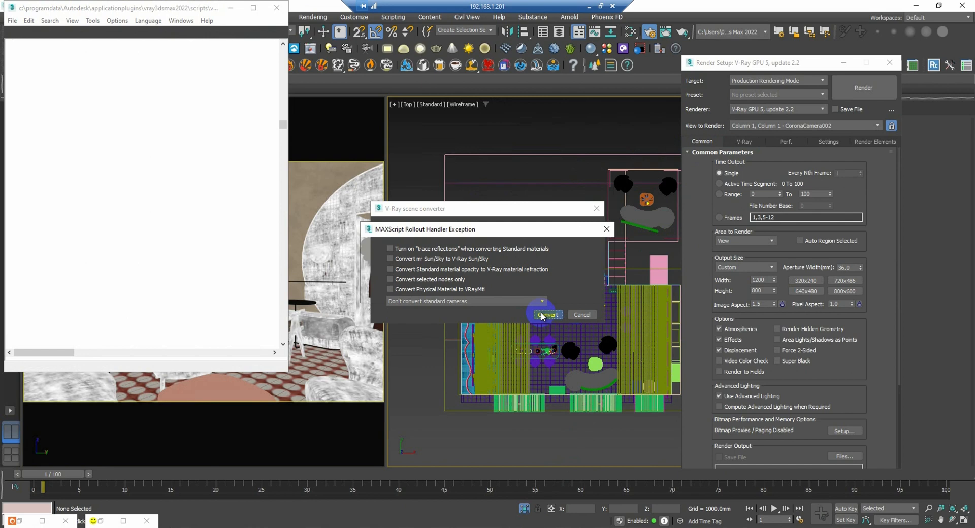
pyautogui.click(548, 314)
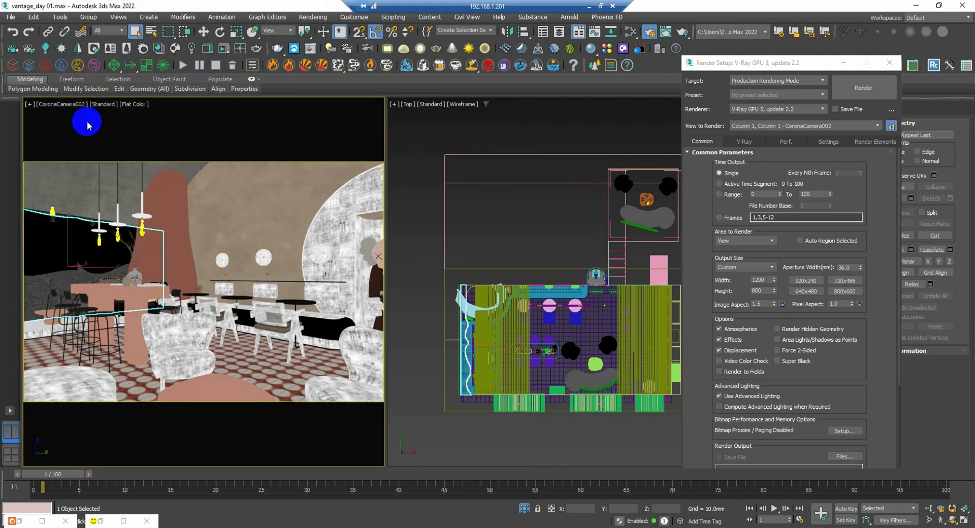
# - Switch the viewport to perspective, run V-Ray interactive rendering in the VFB, then close it
pyautogui.click(28, 104)
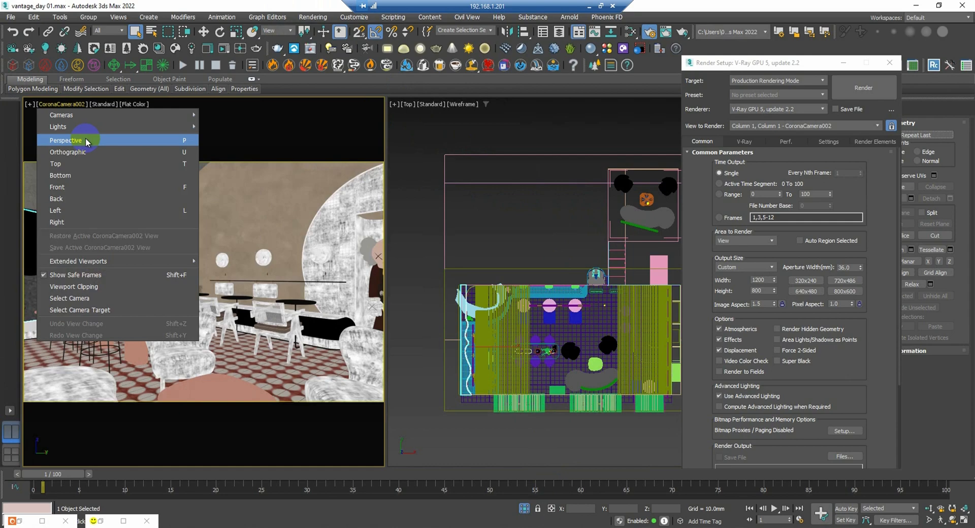
pyautogui.click(65, 140)
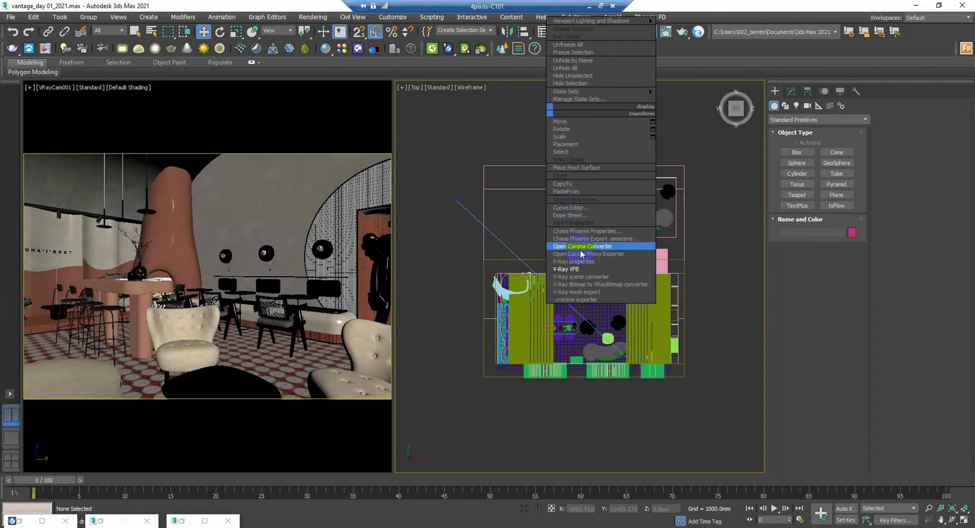
pyautogui.click(567, 269)
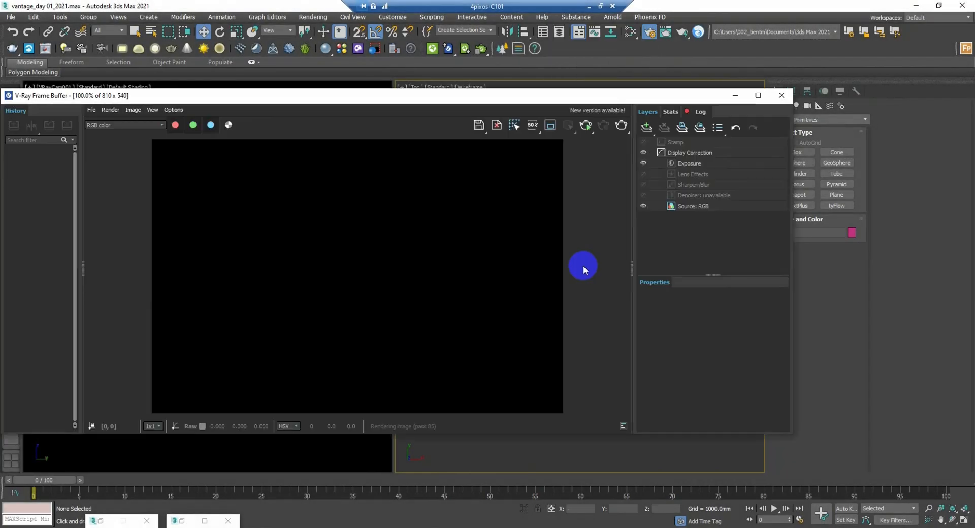
pyautogui.click(585, 125)
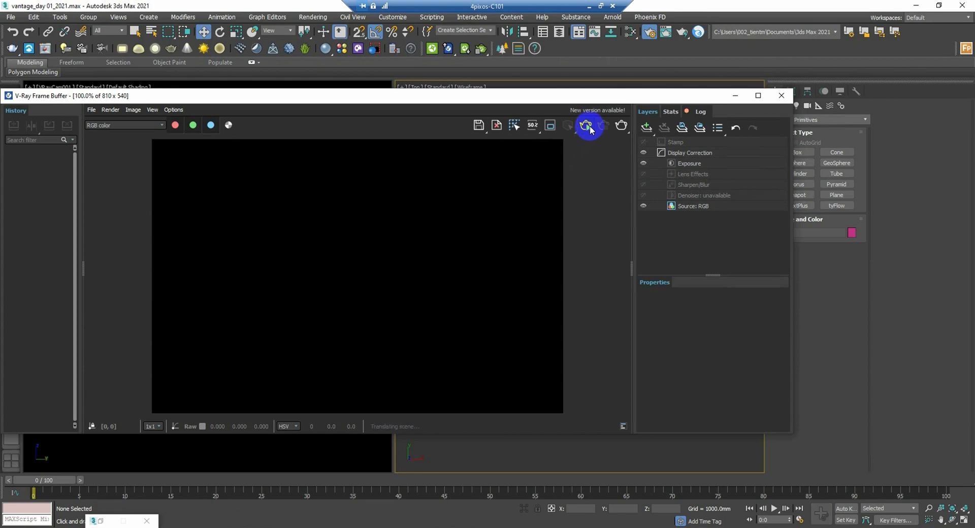
pyautogui.click(584, 125)
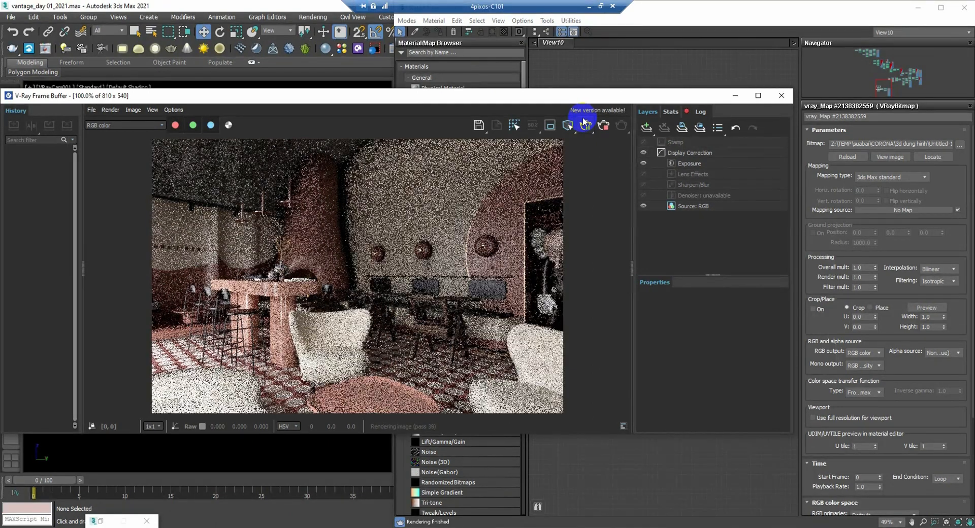
pyautogui.click(781, 95)
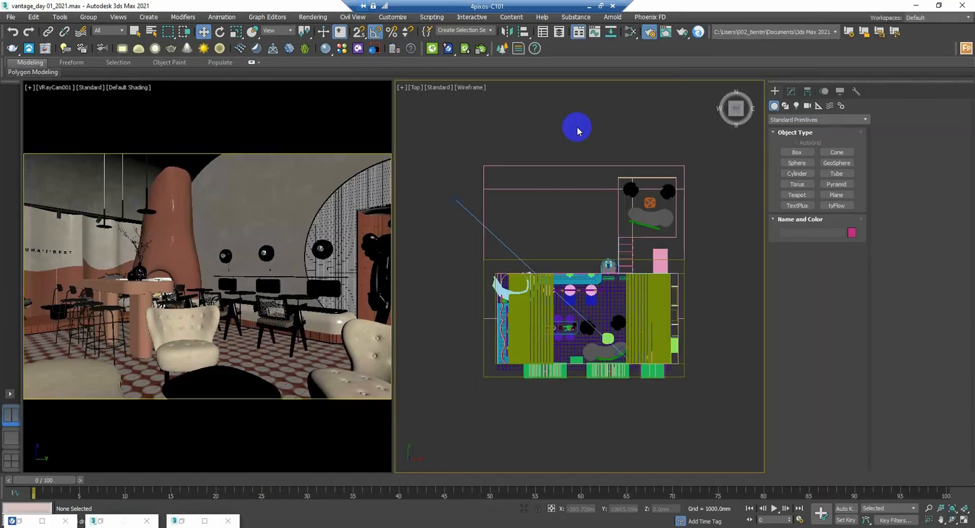
# - Export the scene with the .vrscene exporter as vantage_day 01_2021 on the Desktop
pyautogui.rightClick(577, 128)
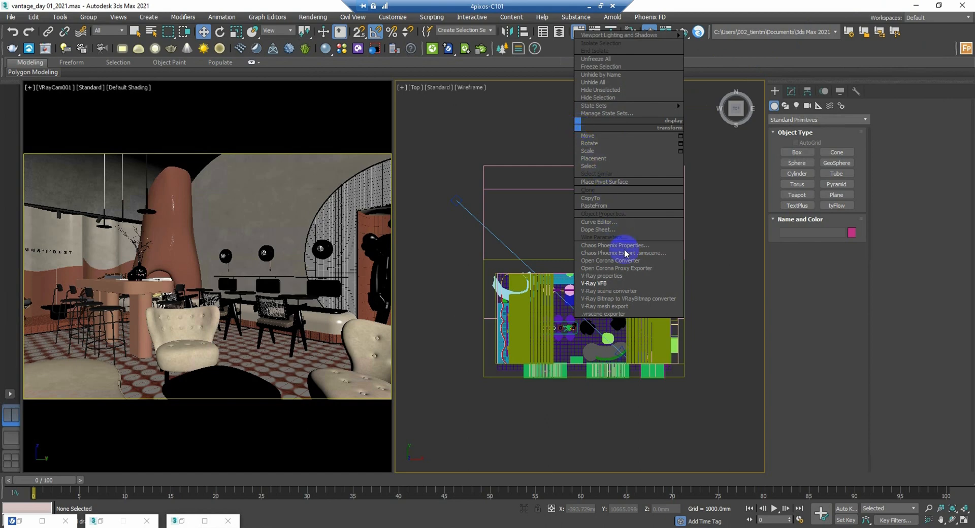
pyautogui.moveTo(632, 314)
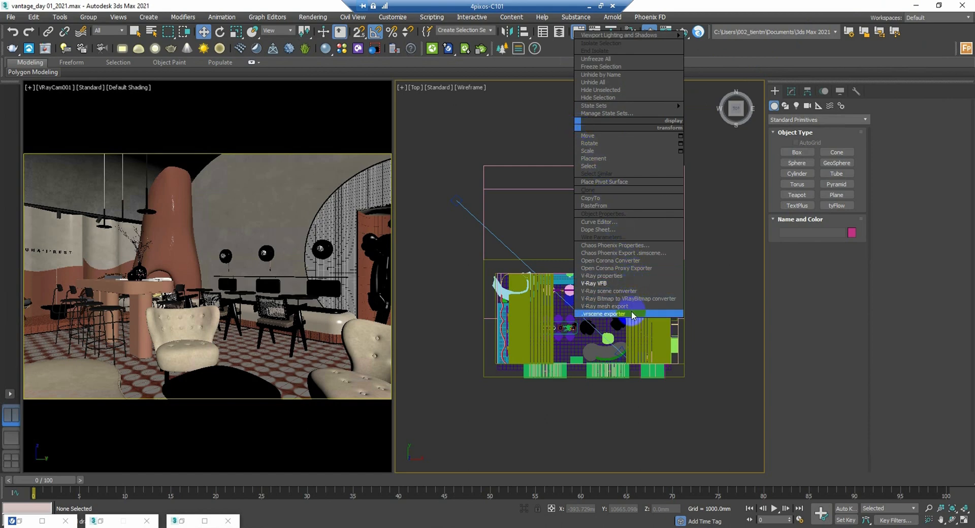
pyautogui.moveTo(606, 318)
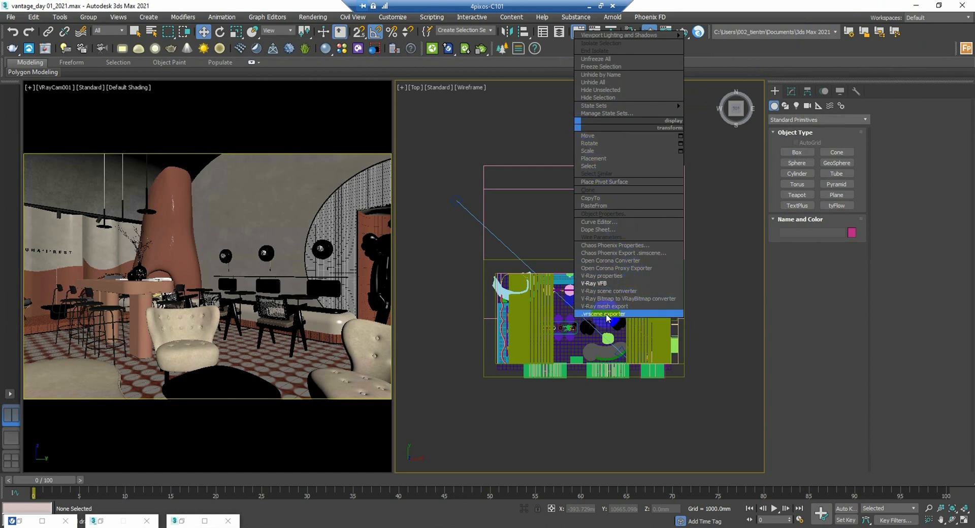
pyautogui.click(603, 313)
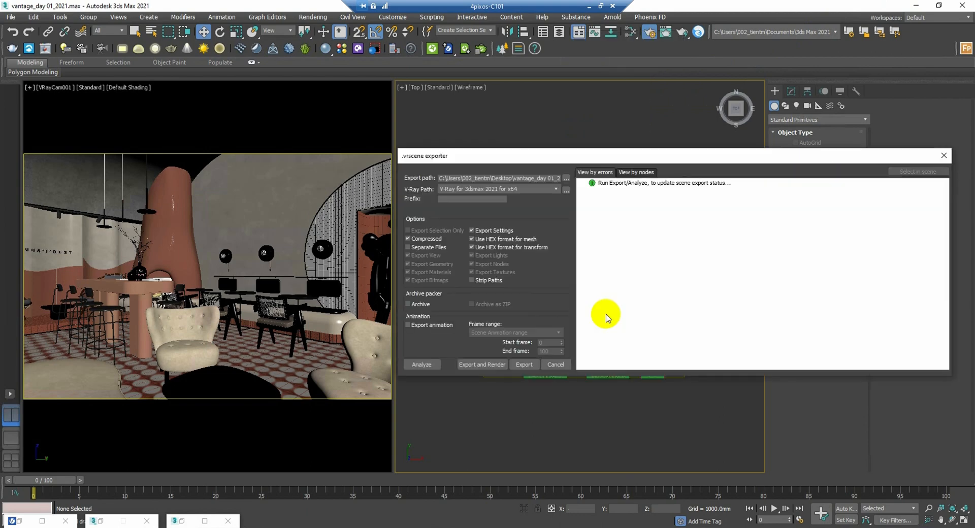
pyautogui.moveTo(566, 181)
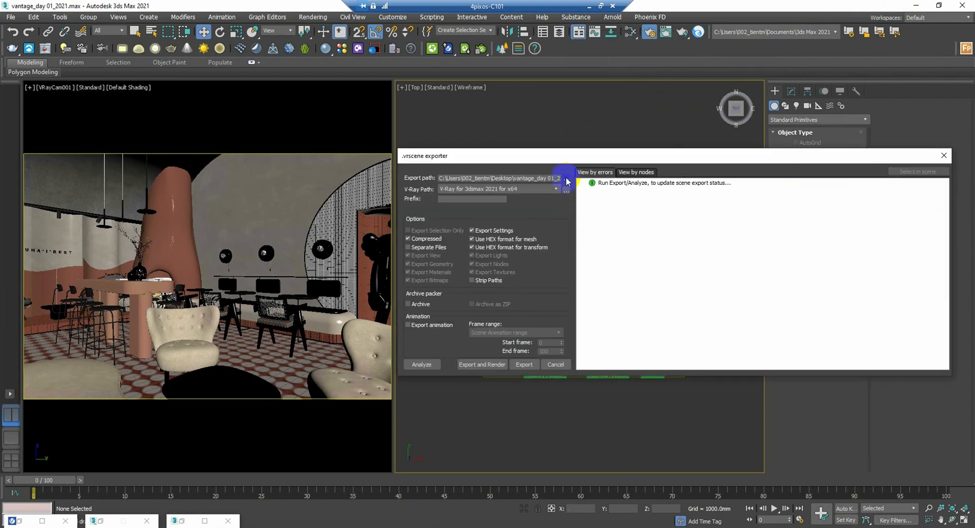
pyautogui.click(564, 178)
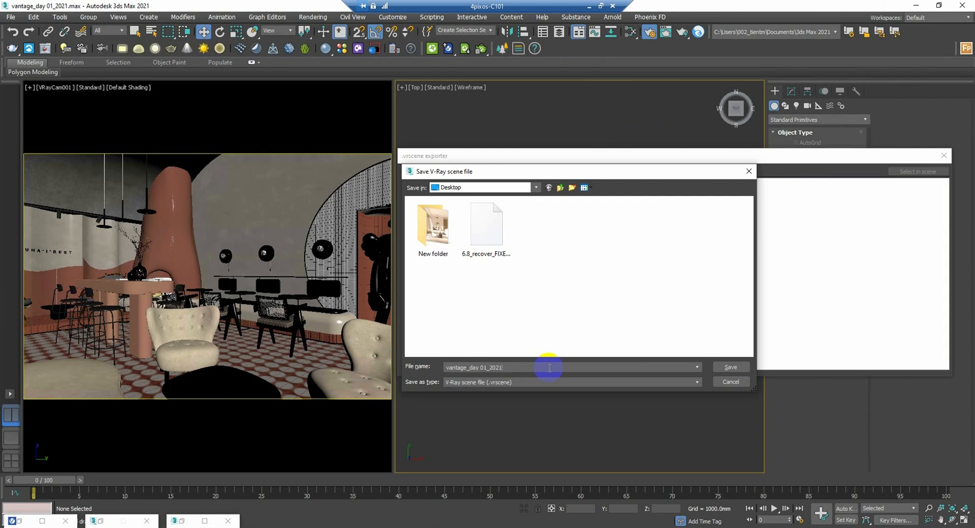
pyautogui.click(731, 367)
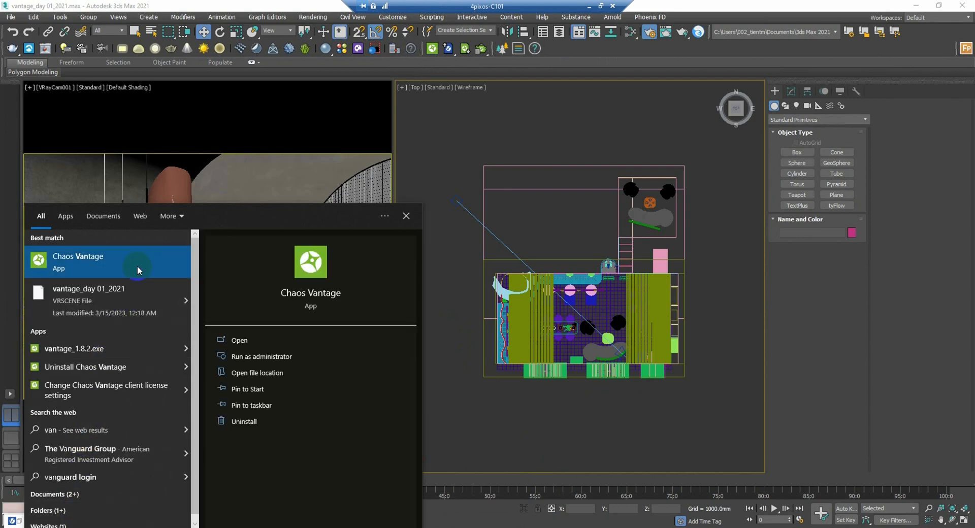
# - Launch Chaos Vantage and import vantage_day 01_2021.vrscene with cameras, geometry, lights and materials
pyautogui.click(239, 340)
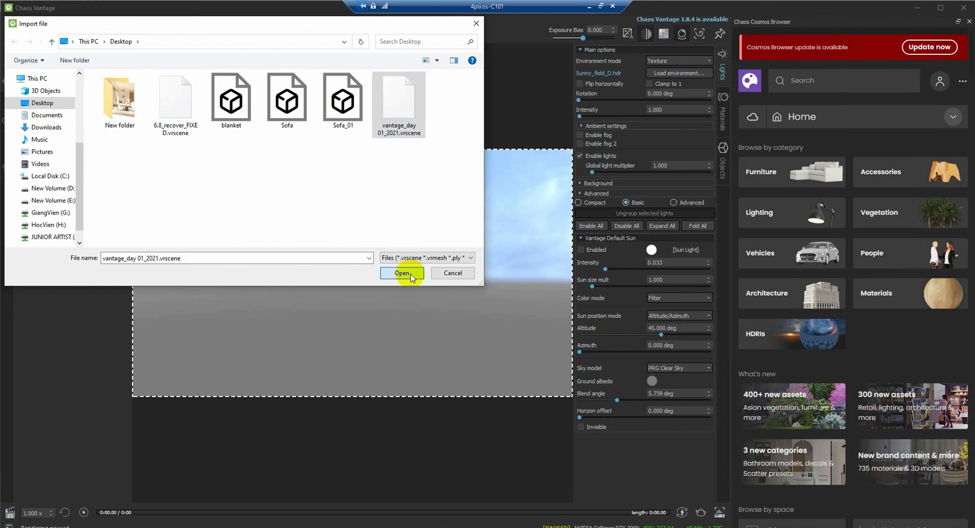
pyautogui.click(402, 278)
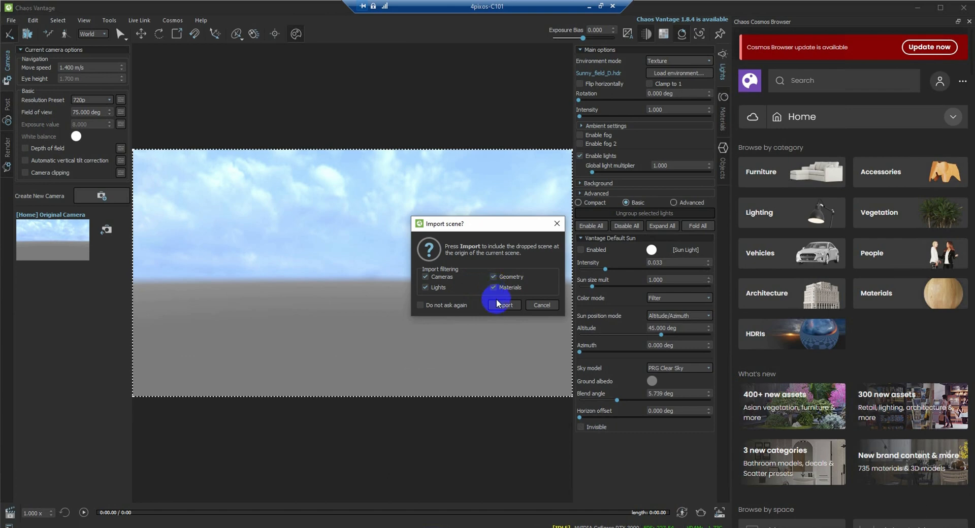
pyautogui.click(504, 305)
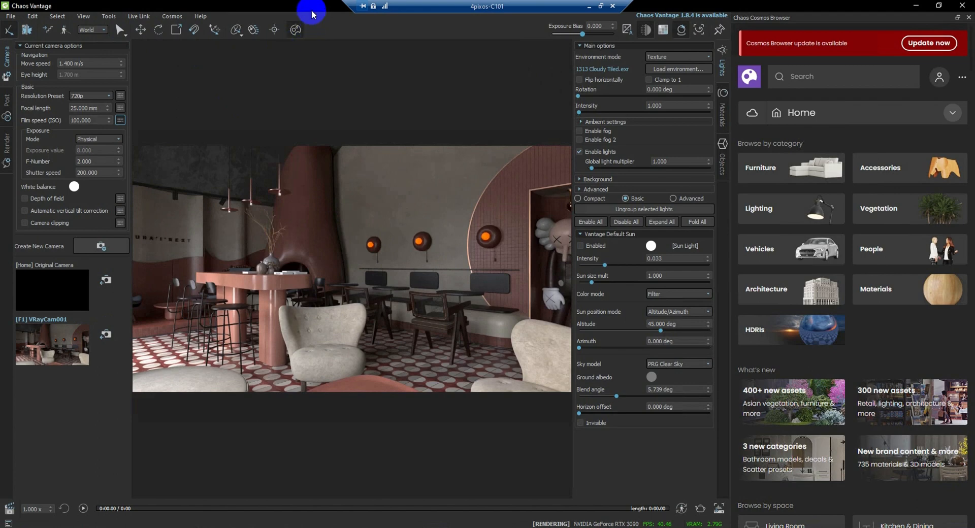
pyautogui.moveTo(260, 13)
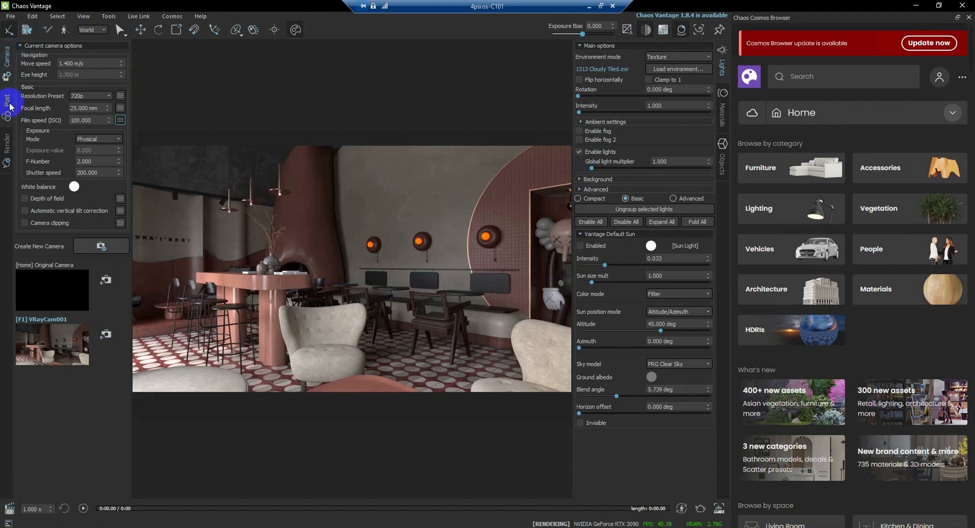
# - Browse the Post, Render, Materials and Objects panels in turn
pyautogui.click(6, 100)
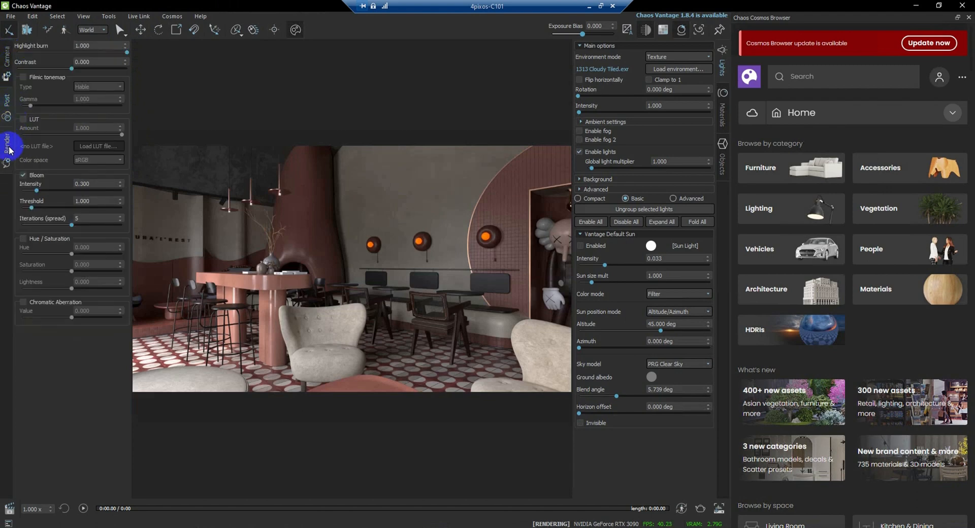
pyautogui.click(7, 145)
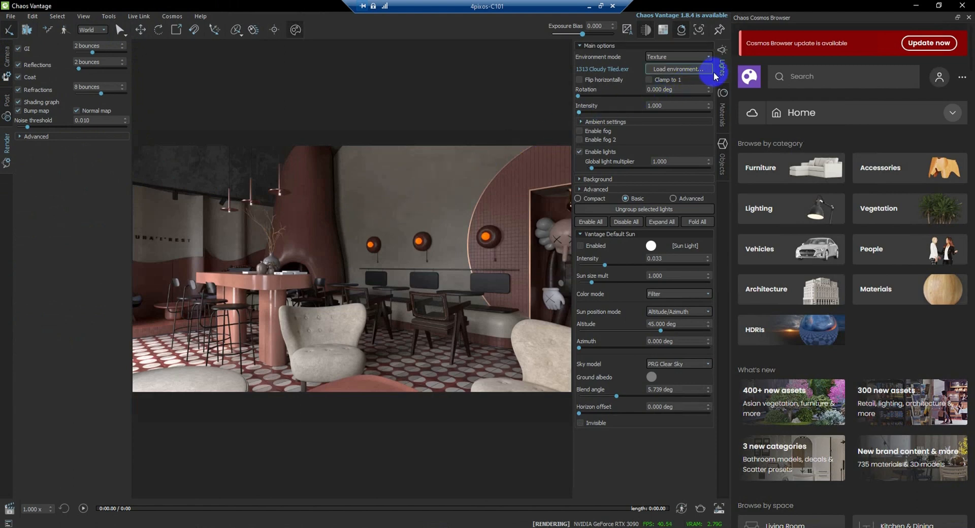
pyautogui.click(723, 111)
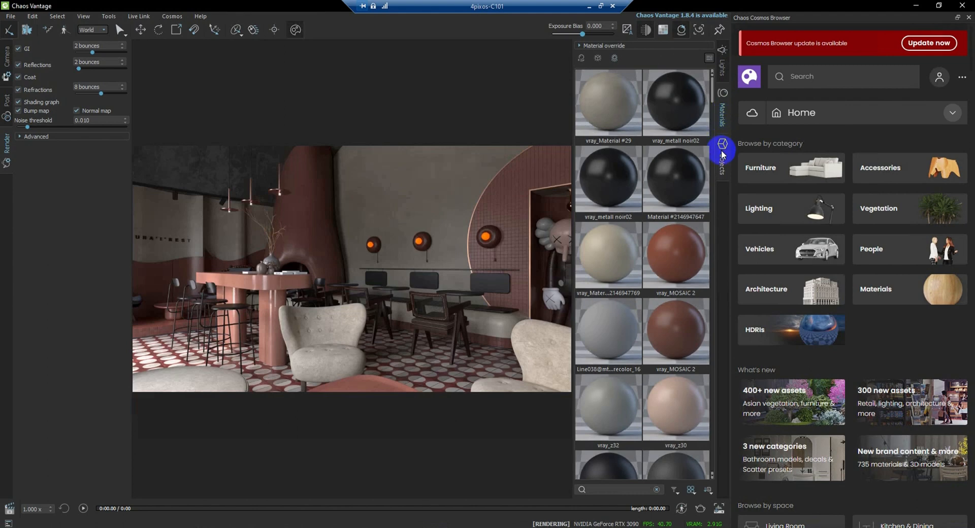
pyautogui.click(721, 146)
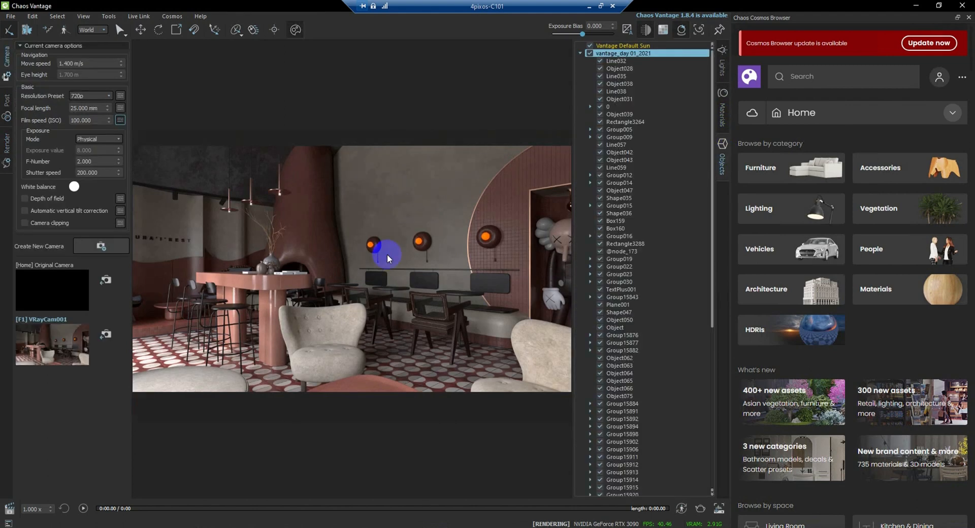
# - Walk the view past the lounge table to the rattan chair, then pause rendering
pyautogui.moveTo(385, 255); pyautogui.dragTo(269, 257)
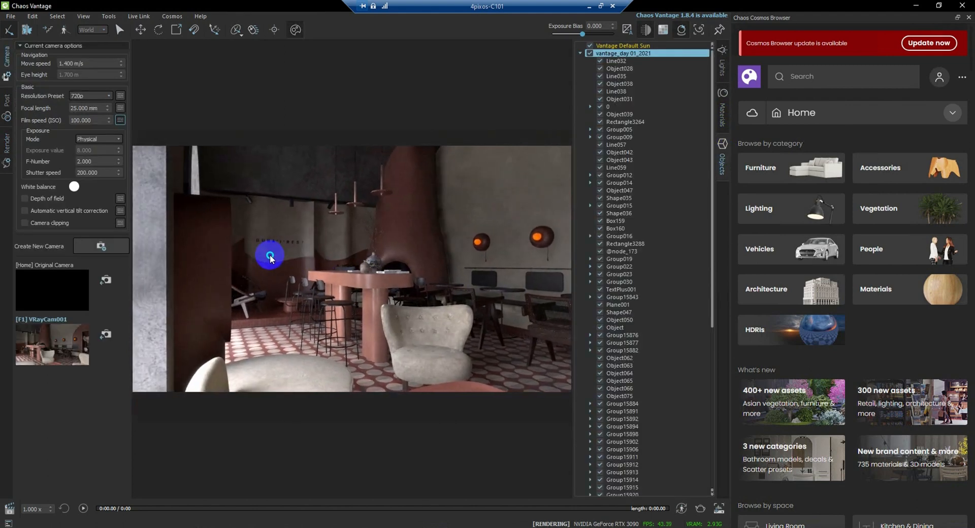
pyautogui.moveTo(270, 257); pyautogui.dragTo(572, 256)
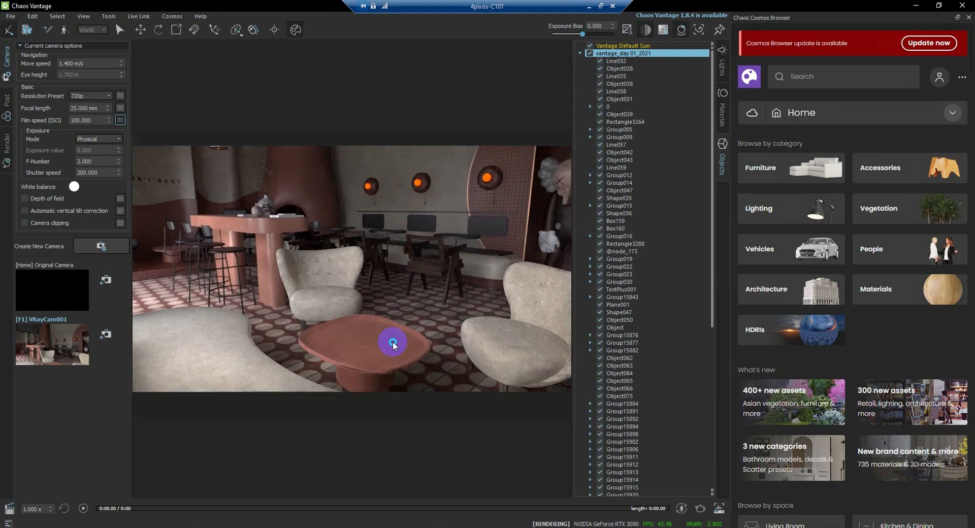
pyautogui.moveTo(392, 344); pyautogui.dragTo(385, 257)
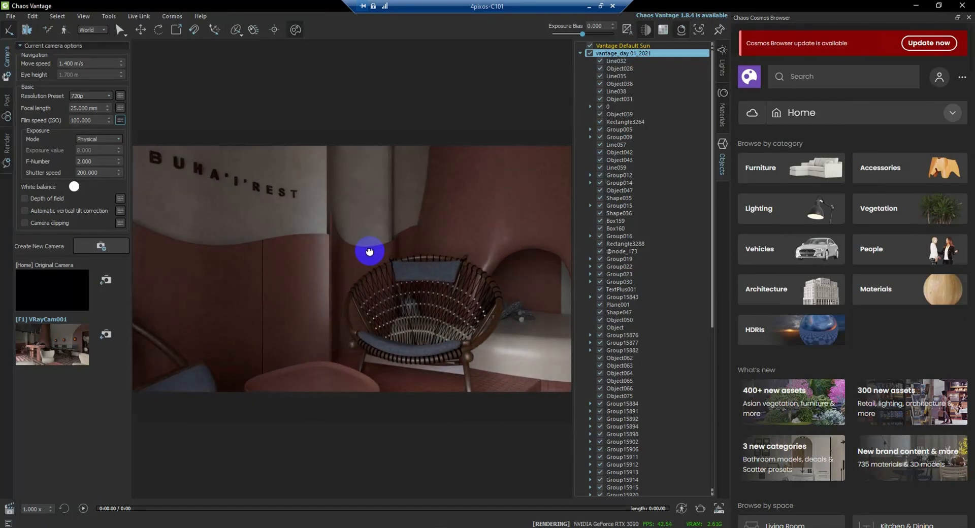
pyautogui.click(52, 290)
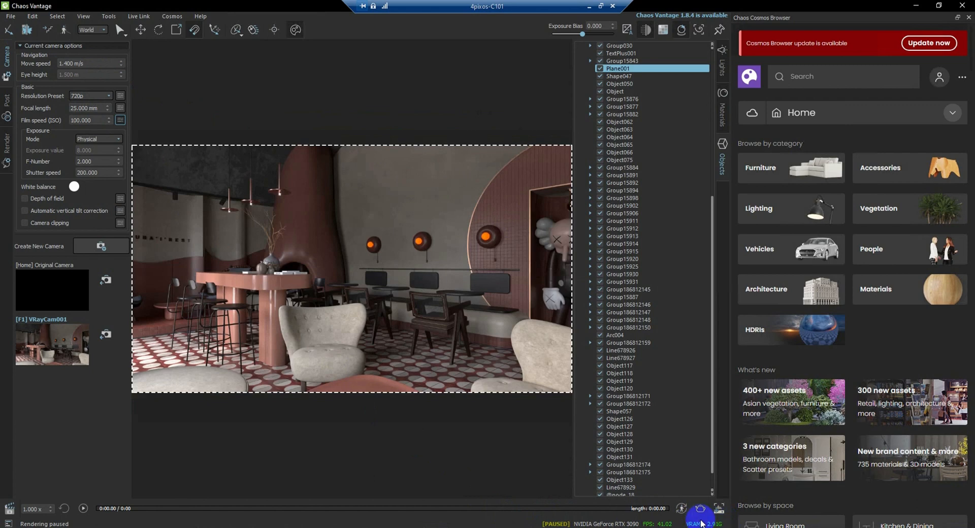
pyautogui.moveTo(9, 32)
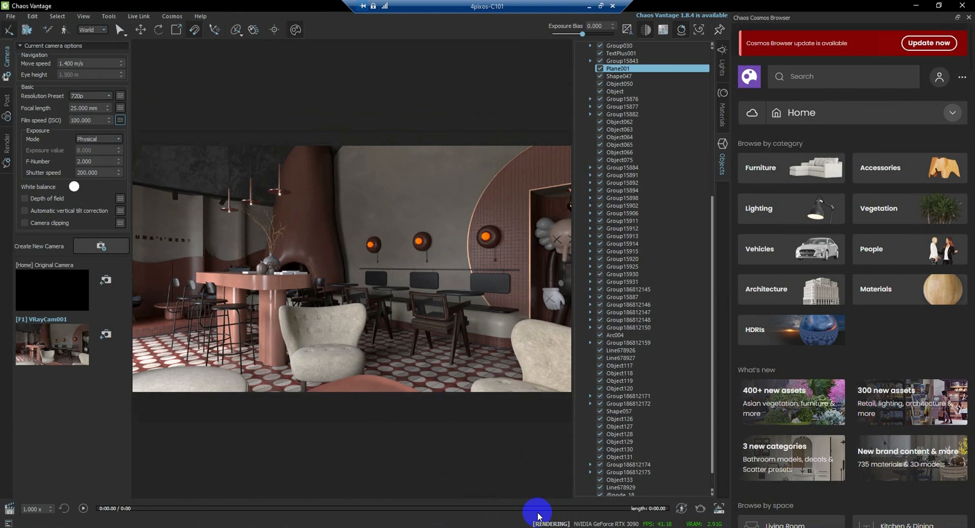
pyautogui.moveTo(549, 517)
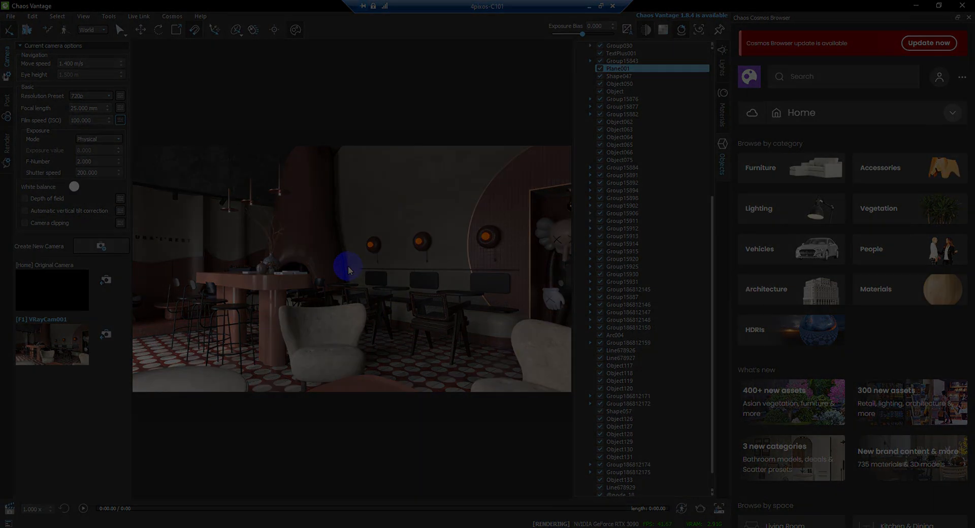
# - Select the front armchair in the cafe scene
pyautogui.click(142, 30)
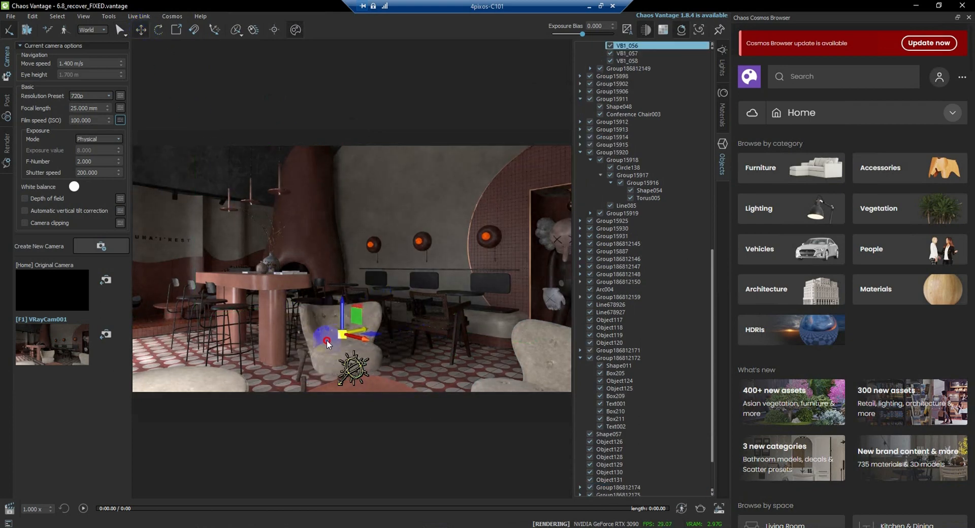
pyautogui.click(632, 114)
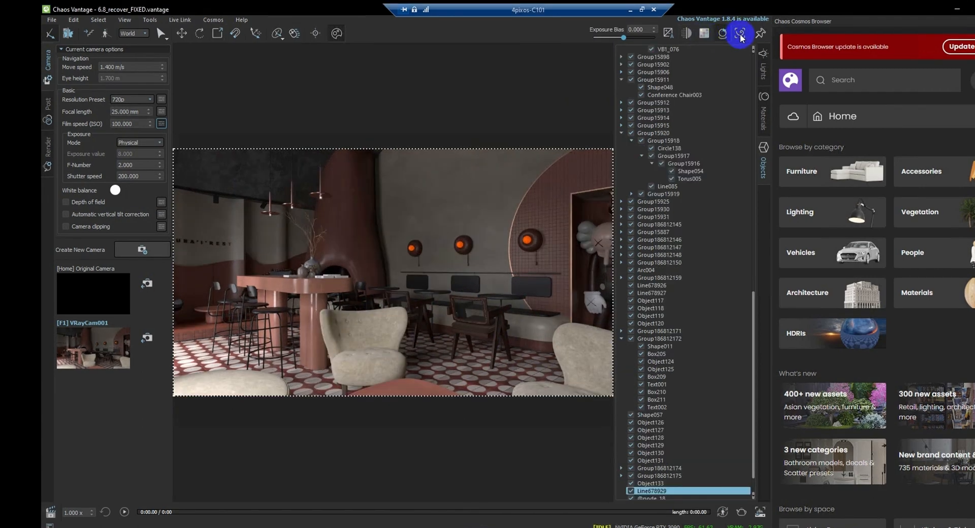
pyautogui.moveTo(741, 34)
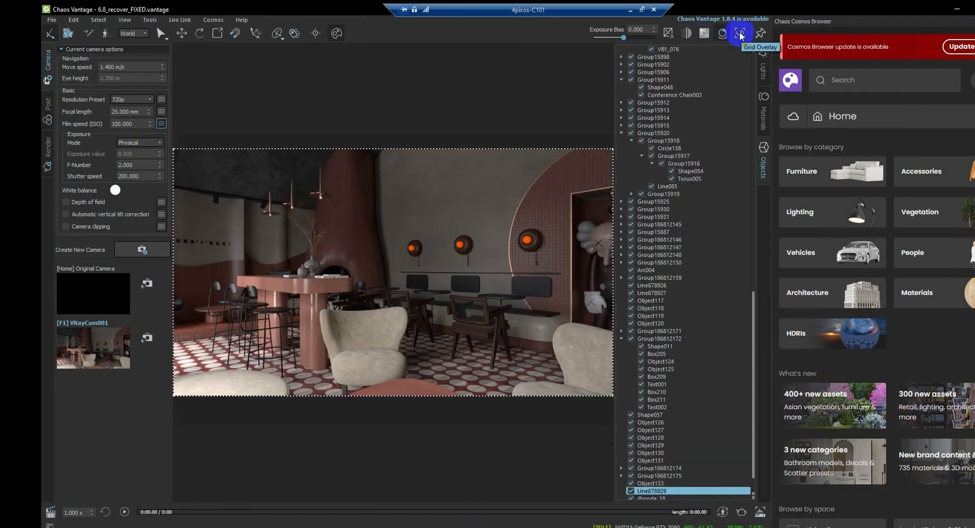
# - Try central cross and golden ratio overlays, then settle on a vertically flipped golden spiral
pyautogui.click(739, 33)
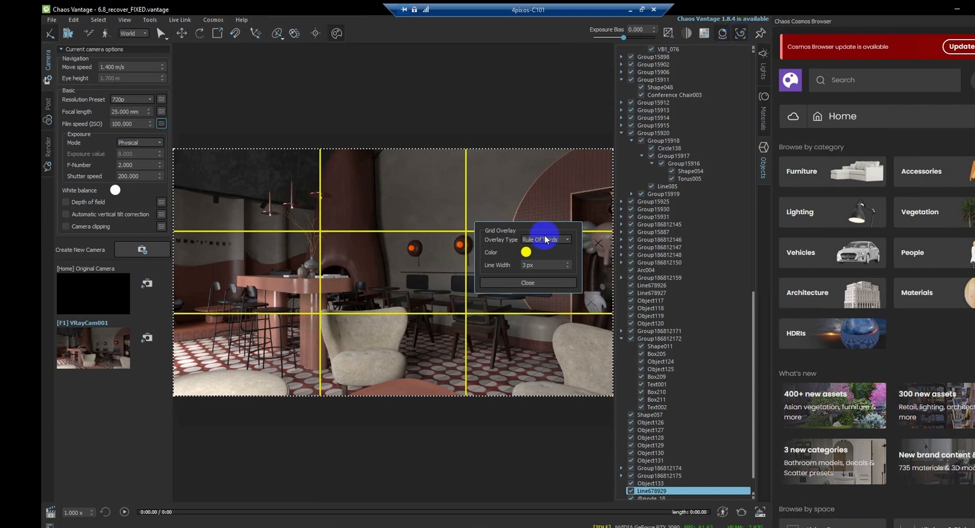
pyautogui.click(545, 239)
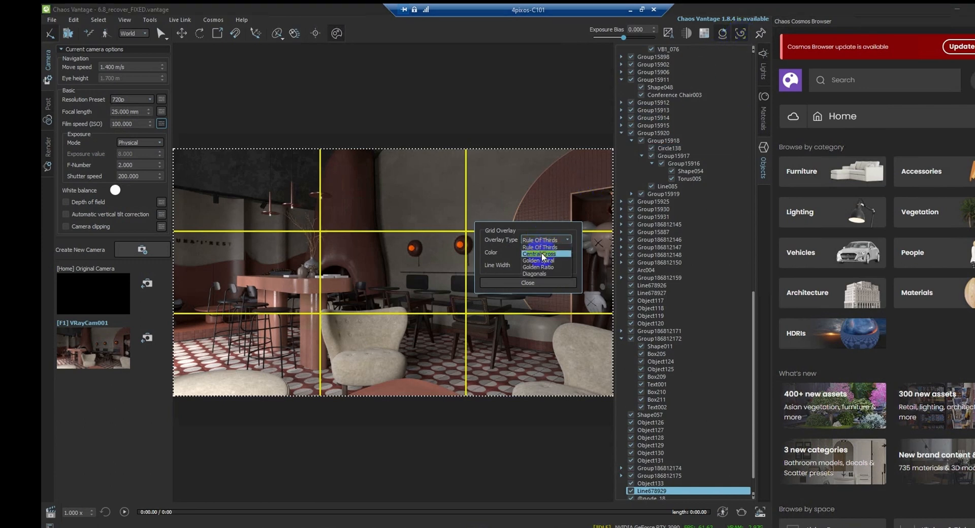
pyautogui.click(543, 254)
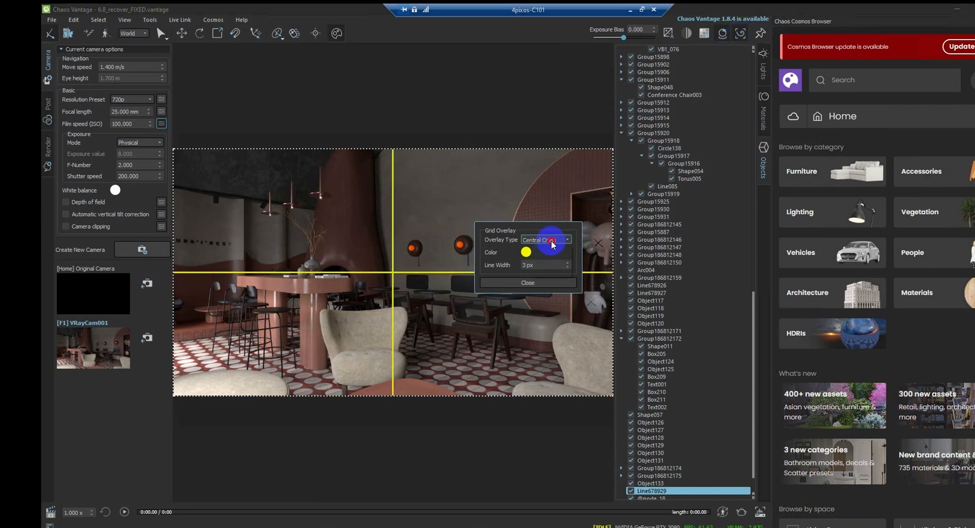
pyautogui.click(546, 240)
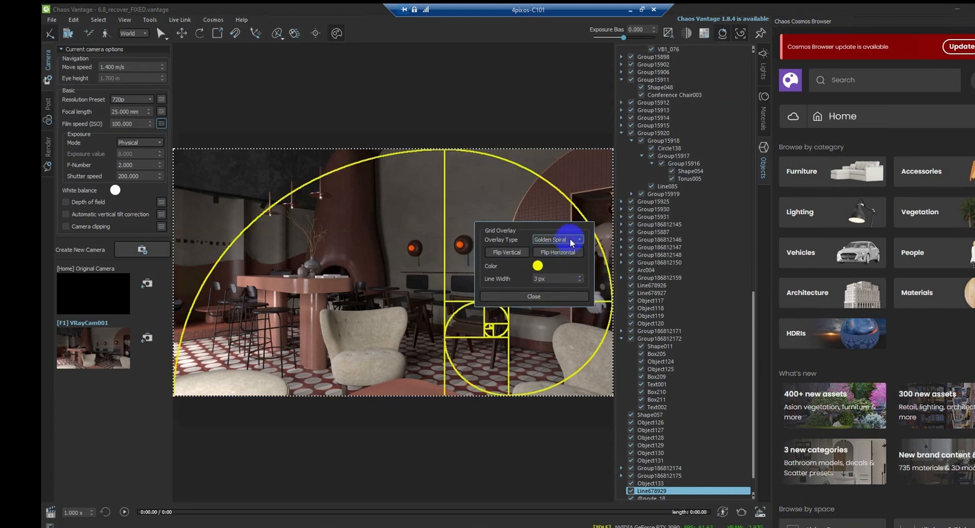
pyautogui.click(579, 240)
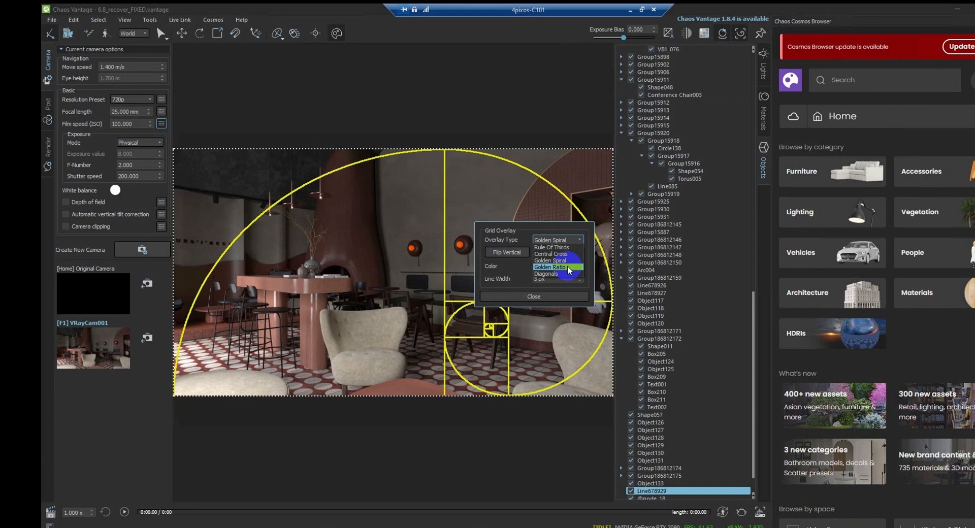
pyautogui.click(550, 267)
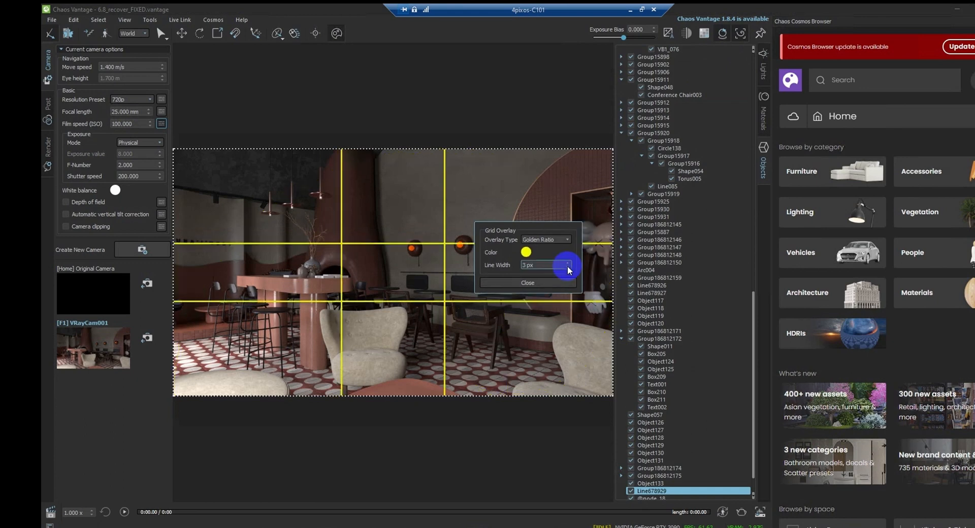
pyautogui.click(545, 239)
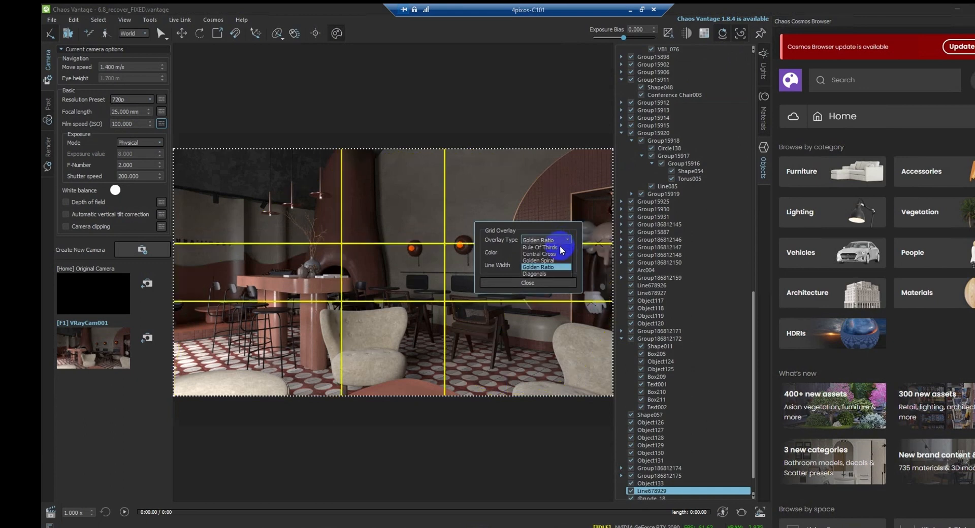
pyautogui.click(537, 267)
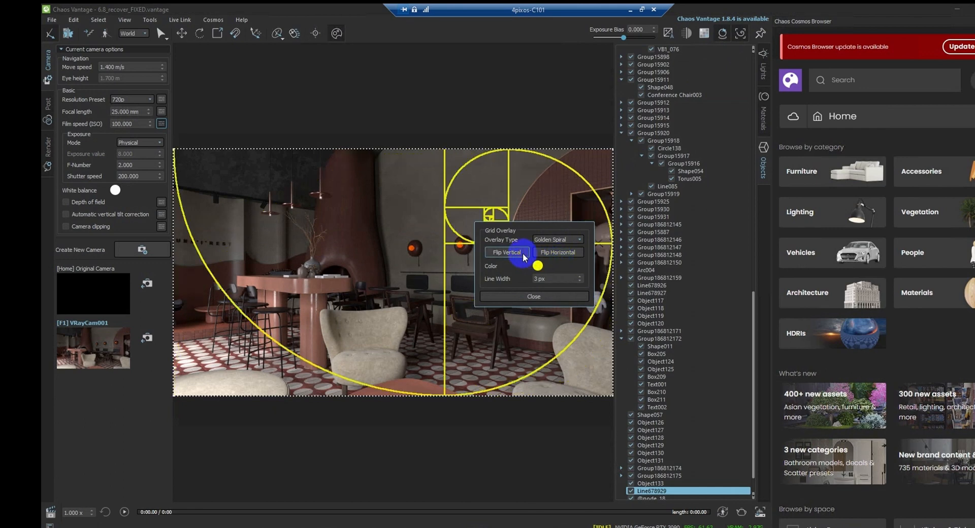
pyautogui.click(533, 296)
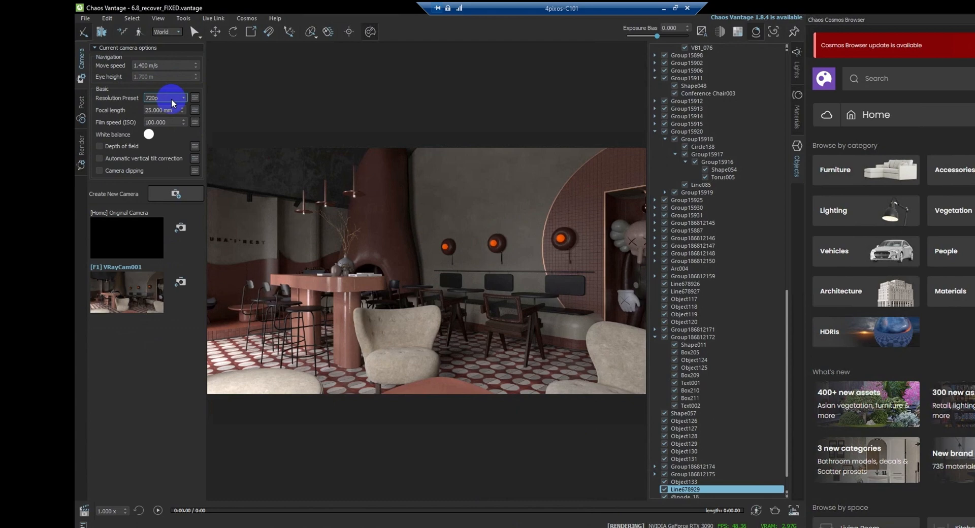
pyautogui.moveTo(182, 100)
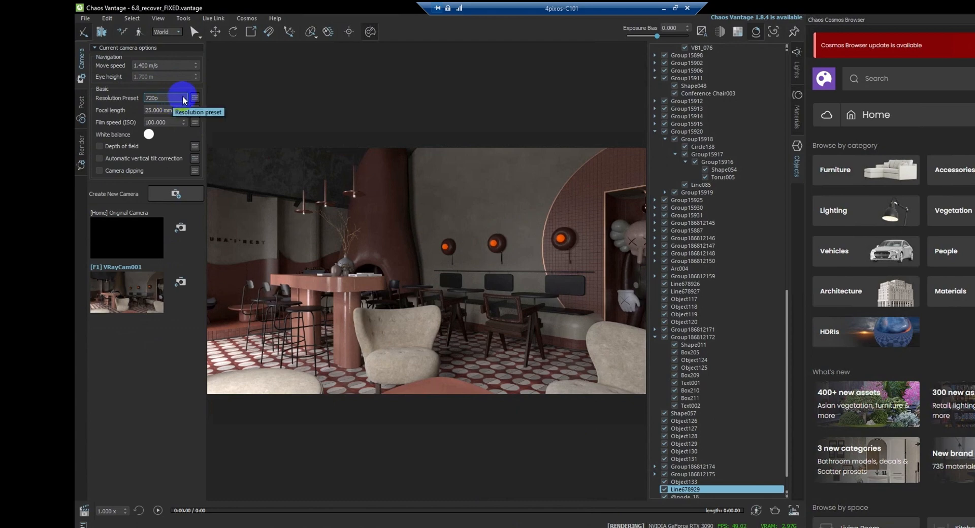
# - Change the resolution preset to 540p, then 1440p, then back to 720p
pyautogui.click(184, 98)
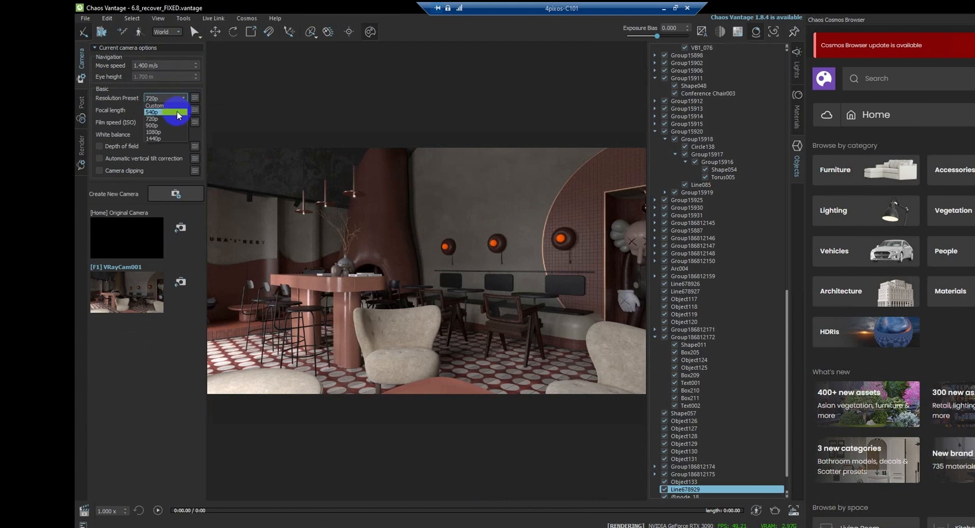
pyautogui.click(152, 113)
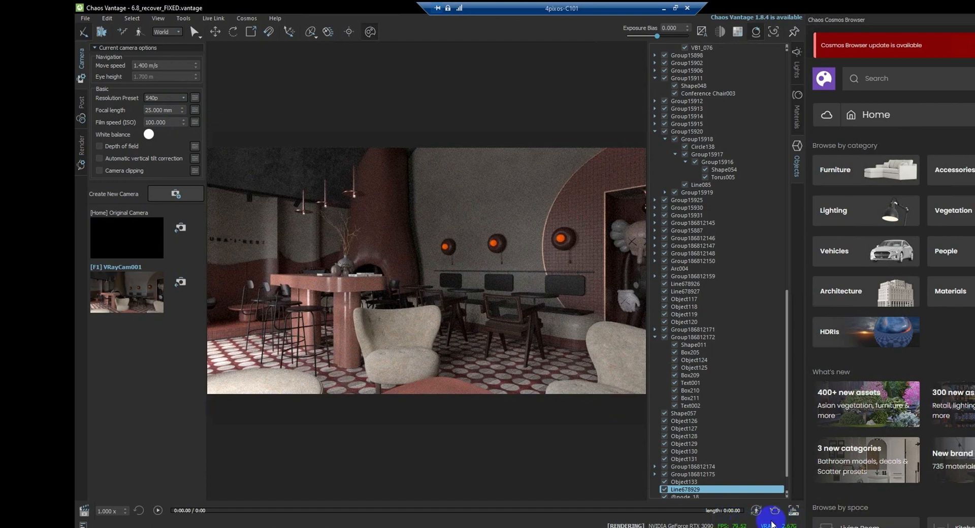
pyautogui.click(164, 98)
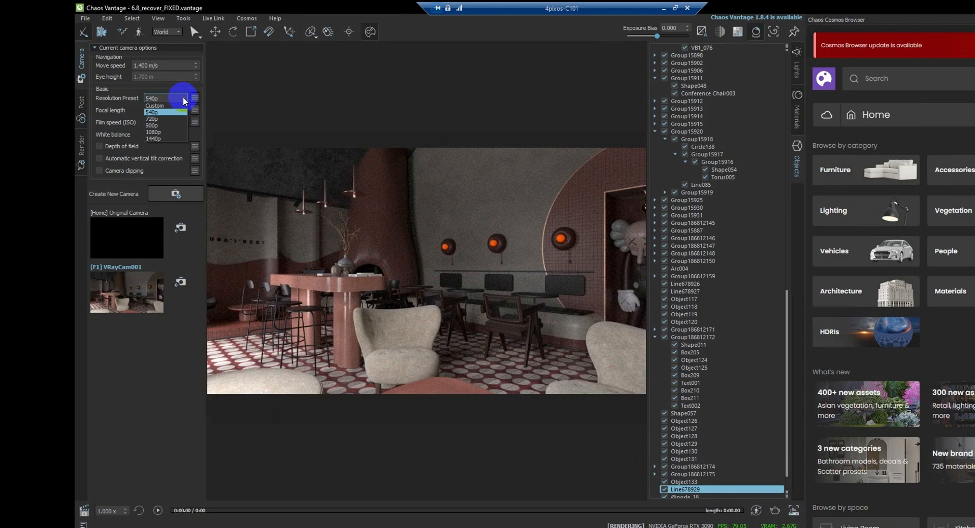
pyautogui.click(153, 139)
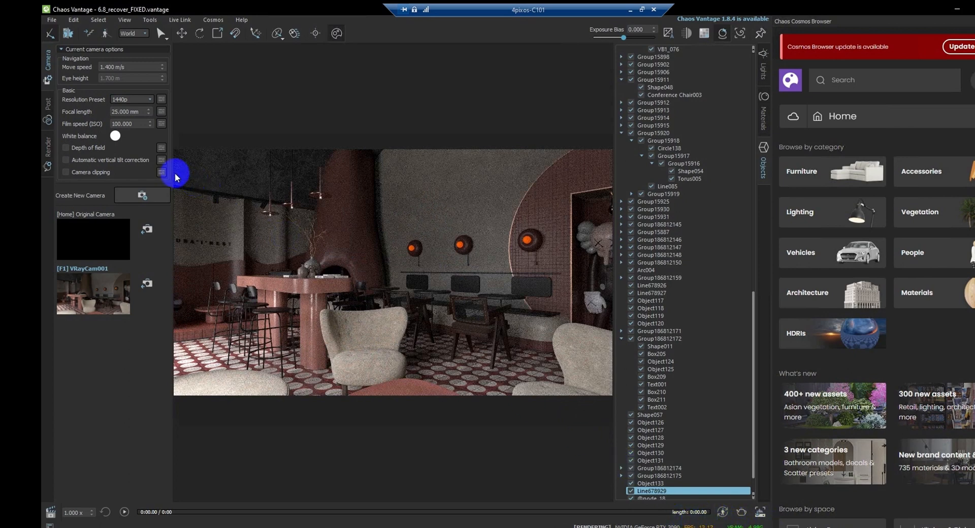
pyautogui.click(150, 100)
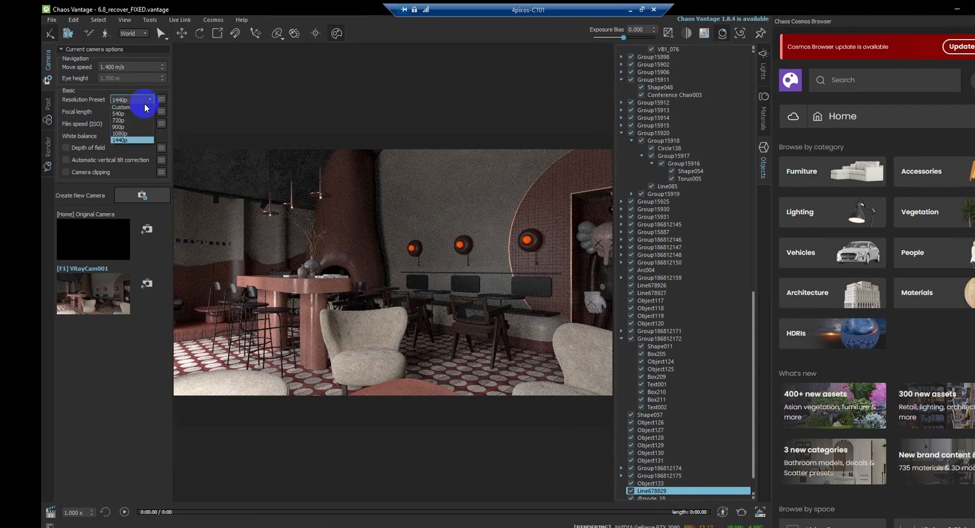
pyautogui.click(119, 120)
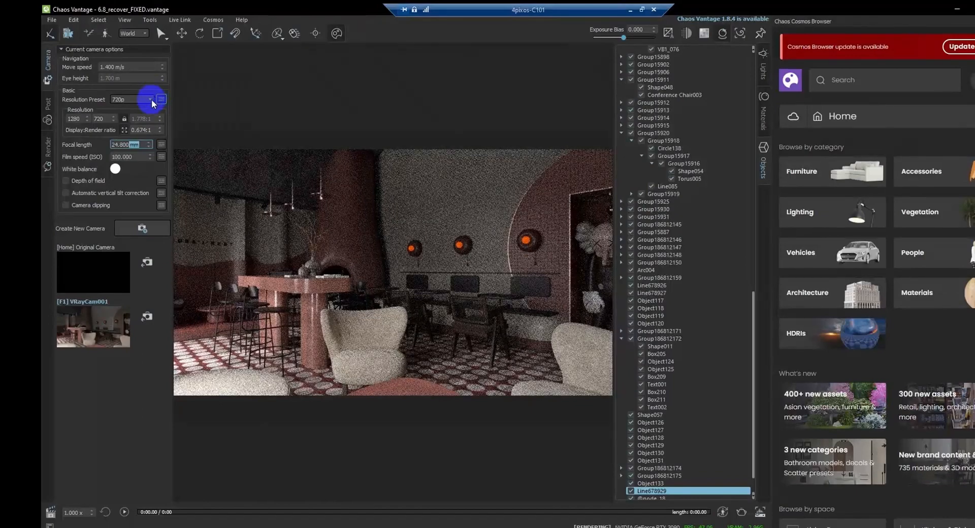
# - Enter a 25 mm focal length and tick Automatic vertical tilt correction
pyautogui.tripleClick(130, 144)
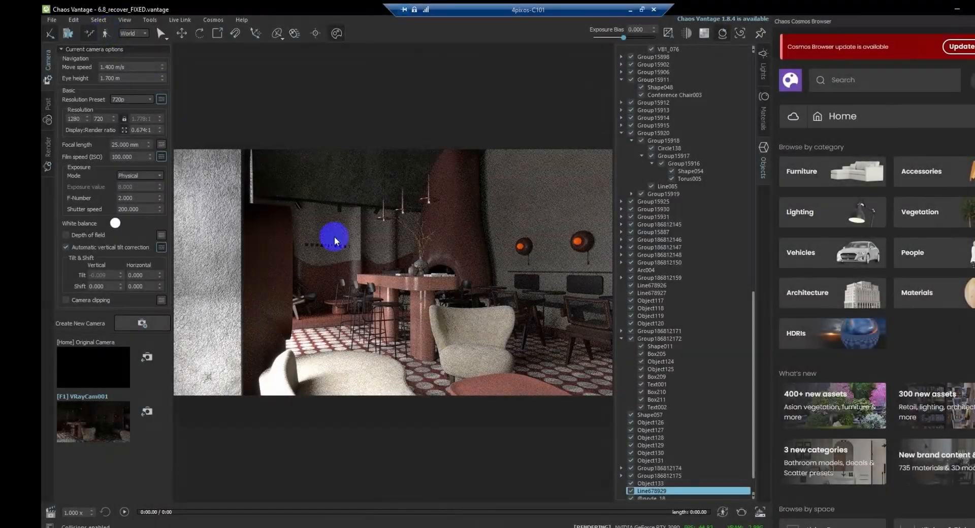
pyautogui.tripleClick(111, 78)
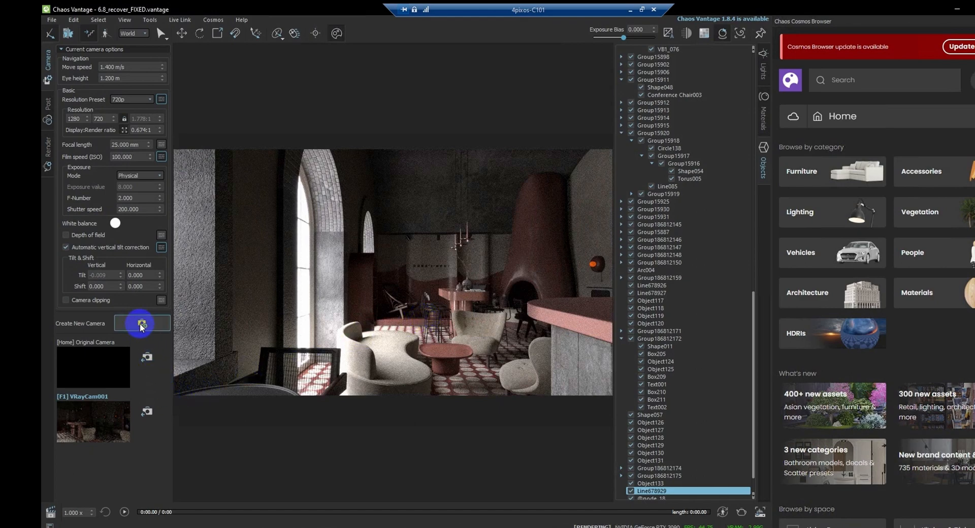
# - Save the current view as Camera 2 and return to the VRayCam001 view
pyautogui.click(141, 323)
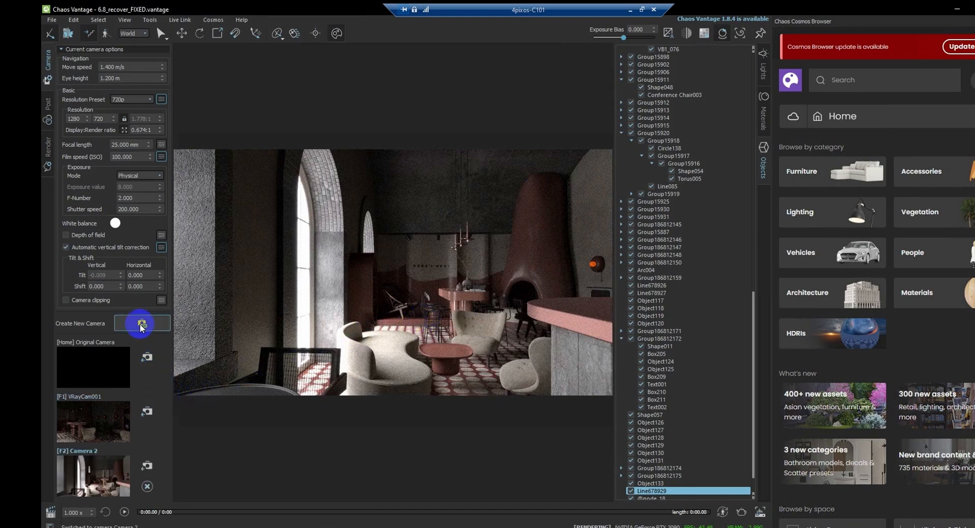
pyautogui.moveTo(90, 476)
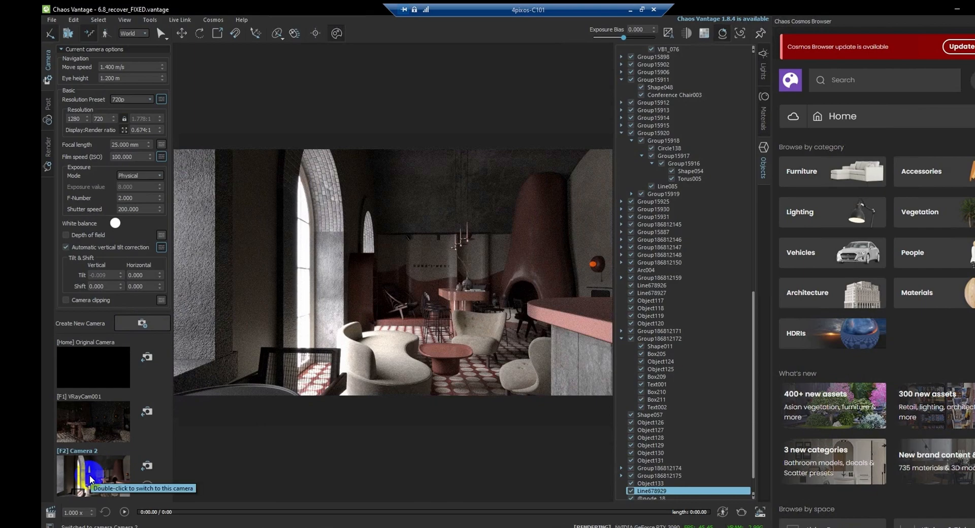
pyautogui.doubleClick(92, 421)
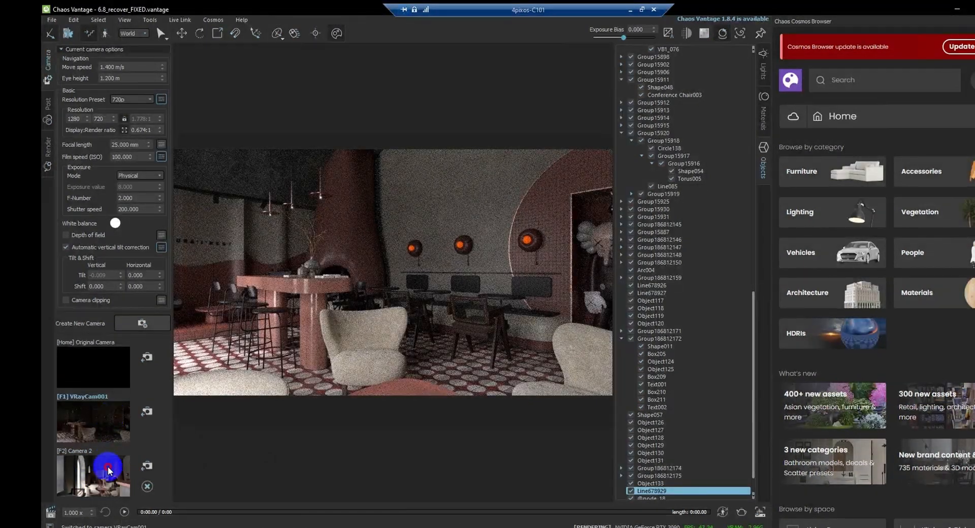
pyautogui.click(92, 474)
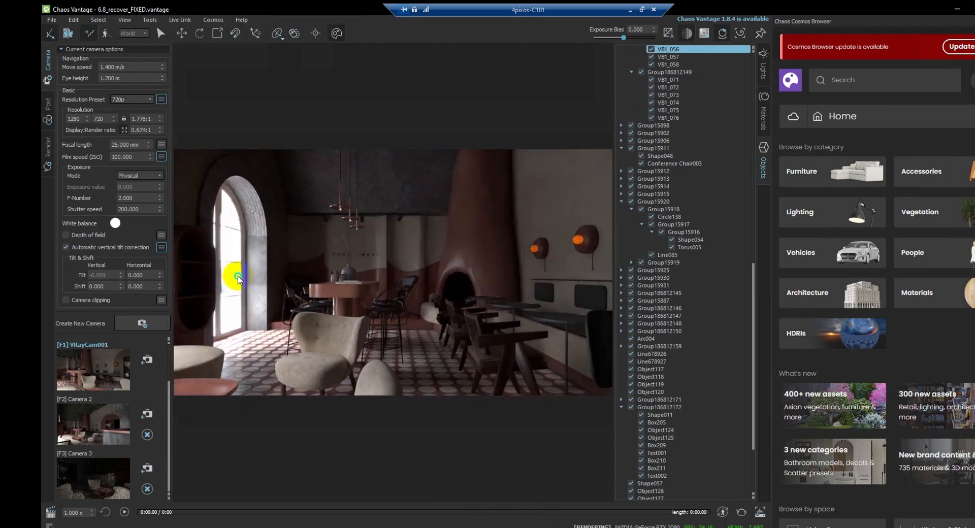
# - Turn the view toward the bar area and save it as Camera 3
pyautogui.moveTo(240, 279); pyautogui.dragTo(305, 294)
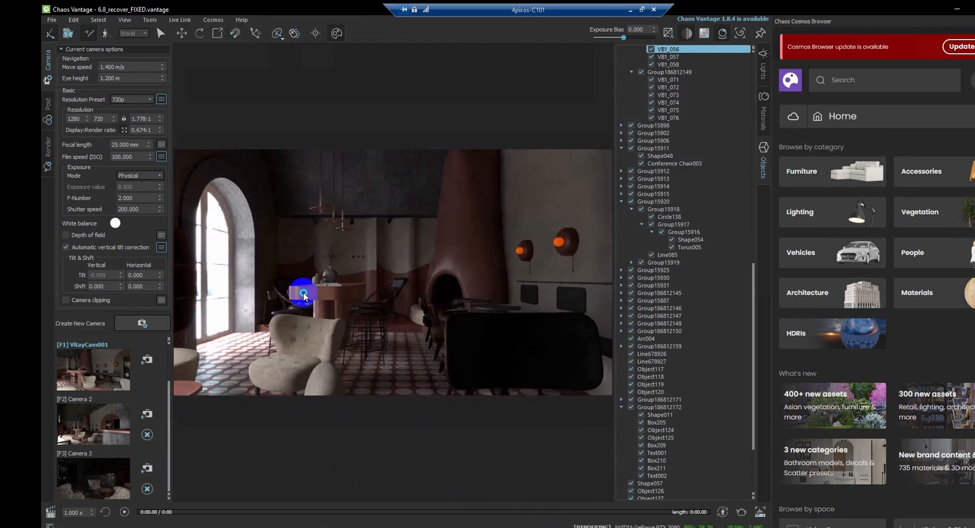
pyautogui.click(311, 348)
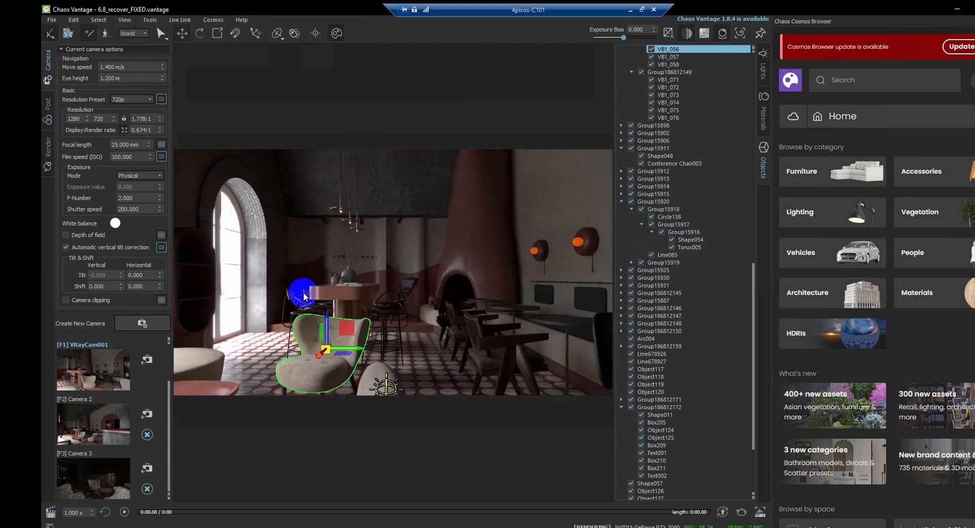
pyautogui.tripleClick(128, 145)
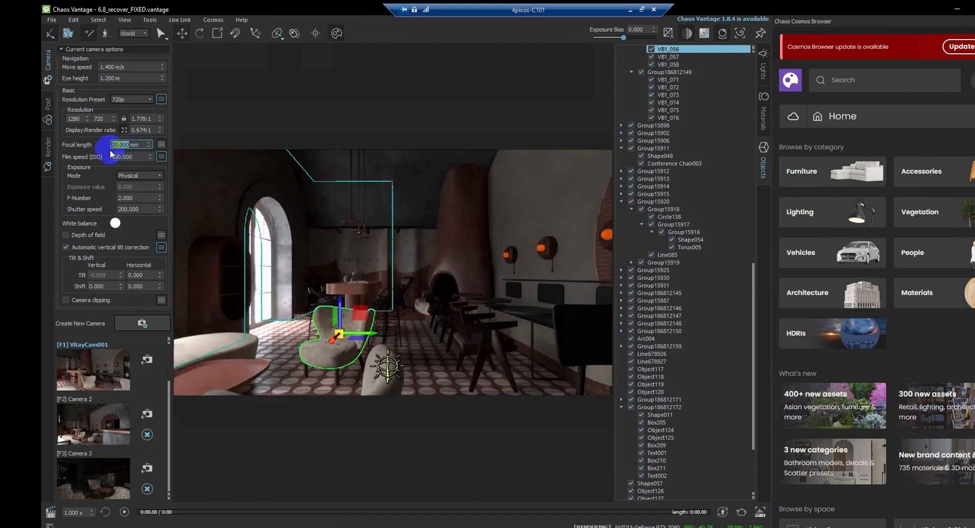
pyautogui.click(142, 323)
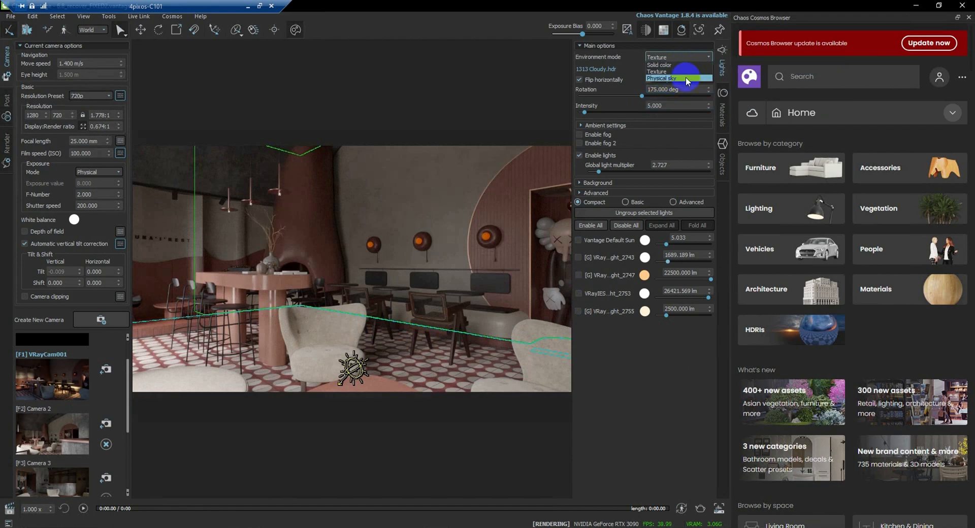
# - Switch the environment to Physical sky and expand the Vantage Default Sun settings
pyautogui.click(662, 78)
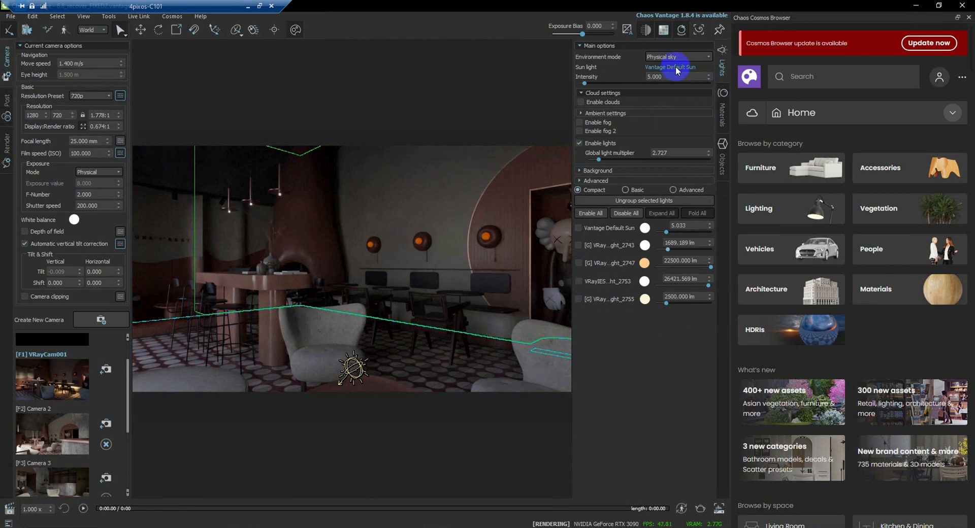
pyautogui.click(626, 190)
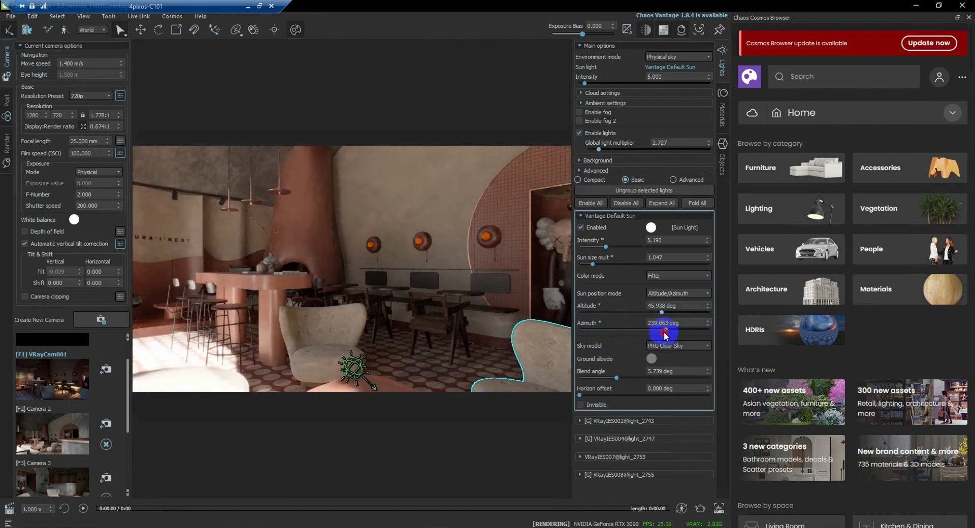
# - Drag the default sun's altitude down to about 20.6° and its azimuth to about 261.6°
pyautogui.moveTo(665, 334); pyautogui.dragTo(659, 334)
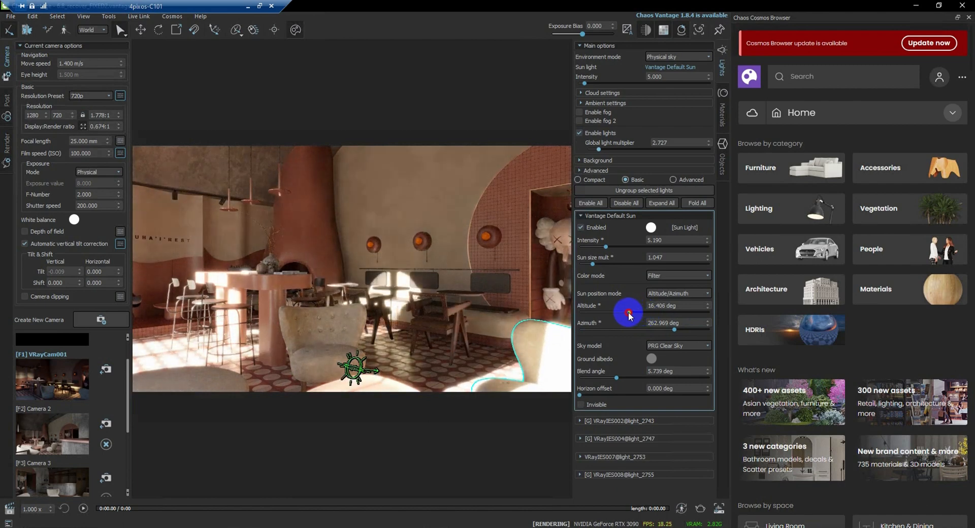
pyautogui.moveTo(629, 311); pyautogui.dragTo(598, 313)
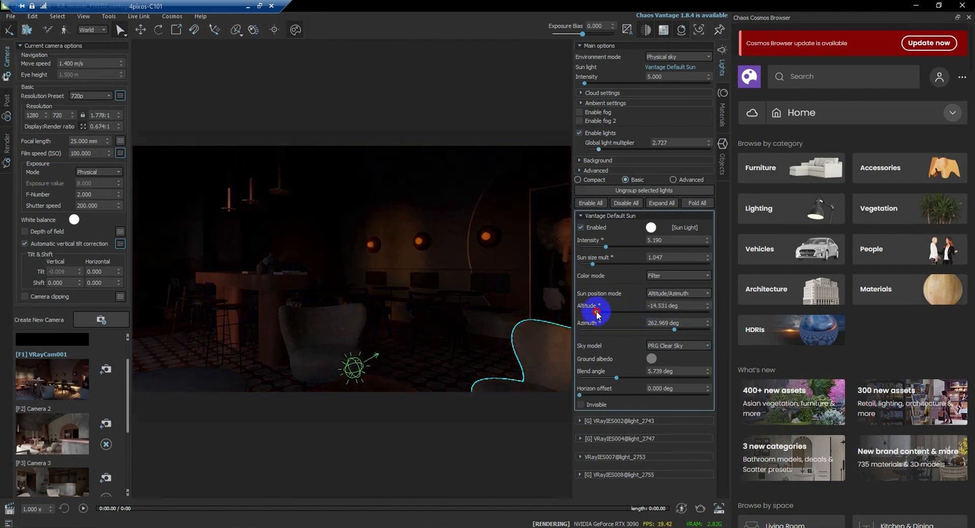
pyautogui.moveTo(596, 310); pyautogui.dragTo(612, 315)
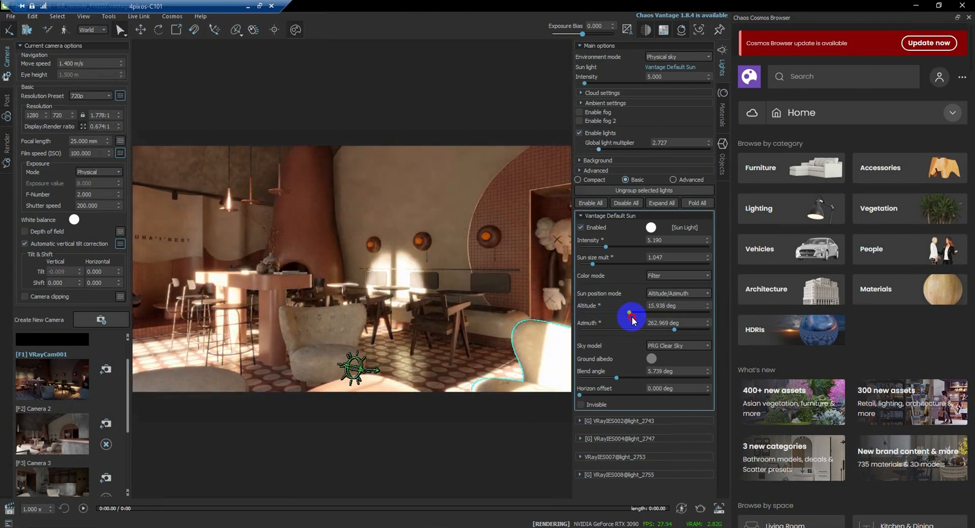
pyautogui.moveTo(630, 313); pyautogui.dragTo(640, 313)
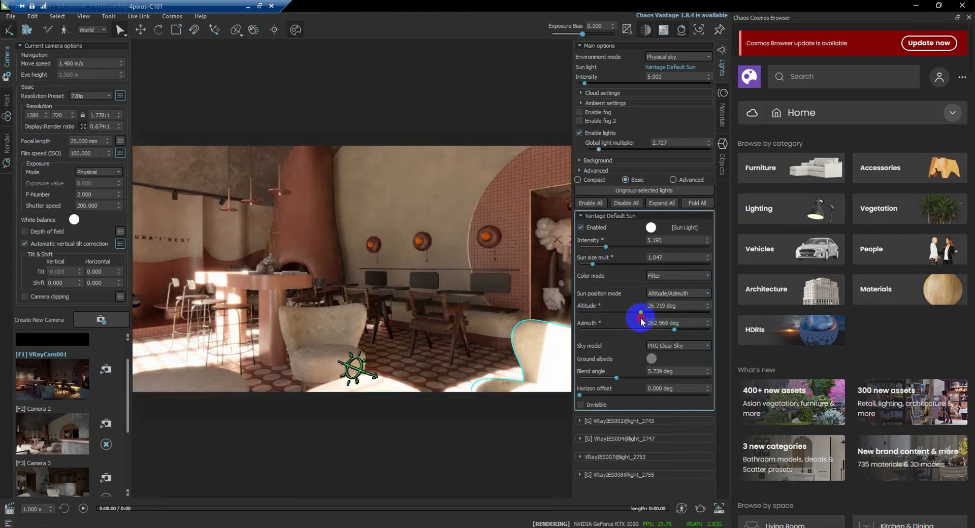
pyautogui.moveTo(640, 313); pyautogui.dragTo(633, 318)
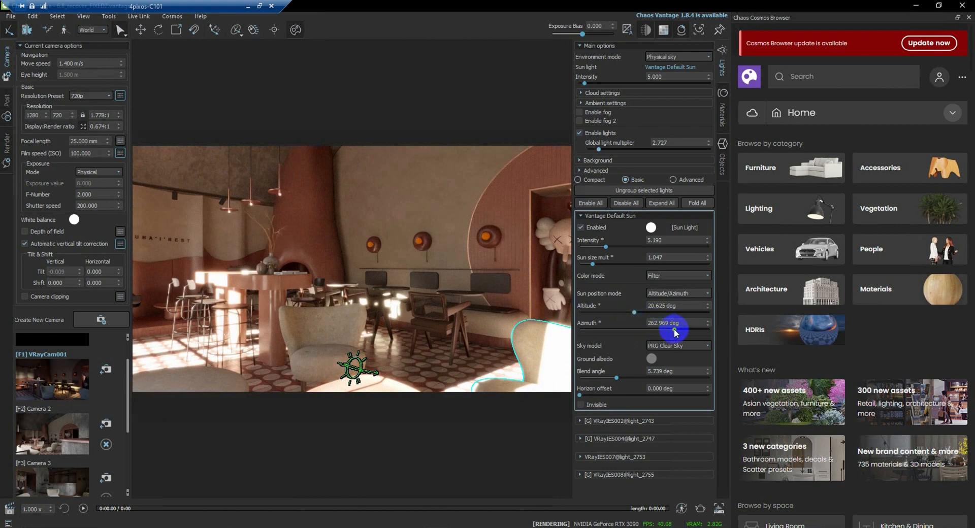
pyautogui.moveTo(672, 323); pyautogui.dragTo(653, 323)
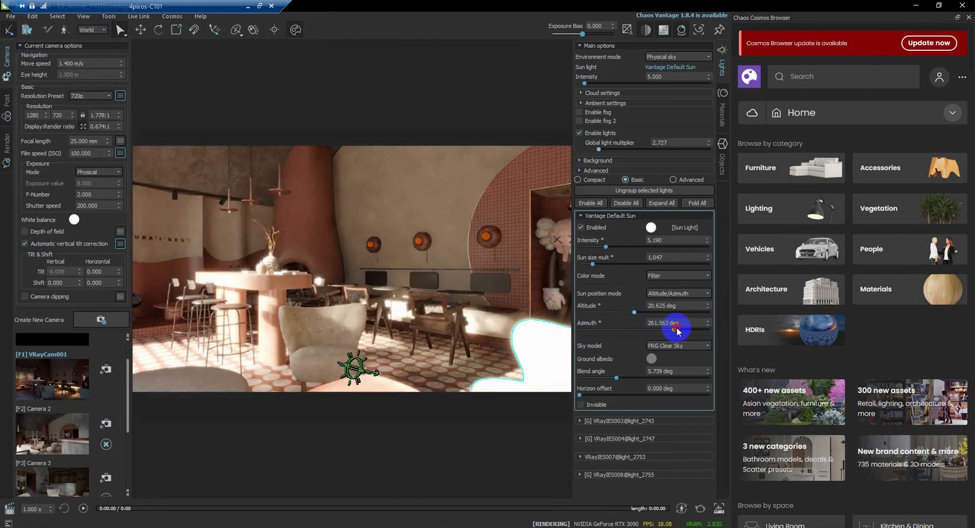
pyautogui.moveTo(675, 329); pyautogui.dragTo(693, 329)
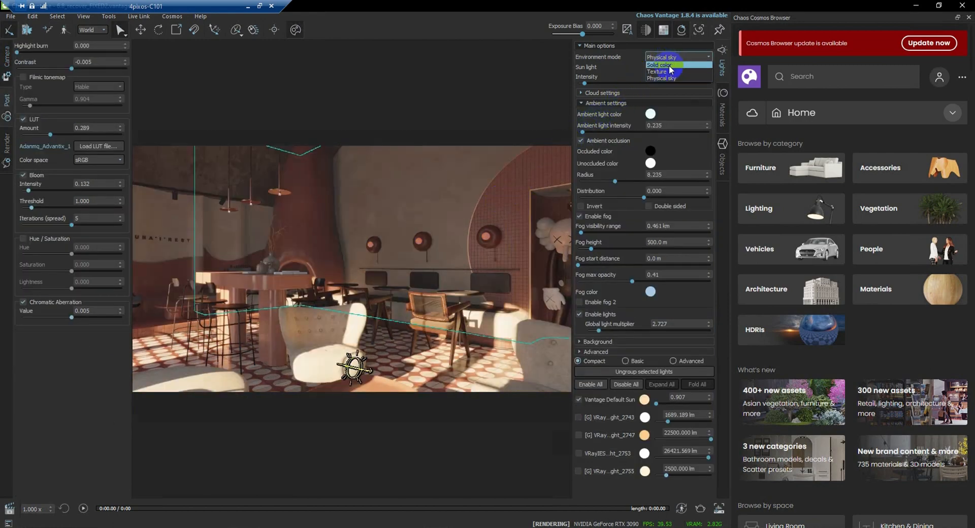
# - Switch the environment mode to Texture using 1313 Cloudy.hdr and browse for another image
pyautogui.click(661, 78)
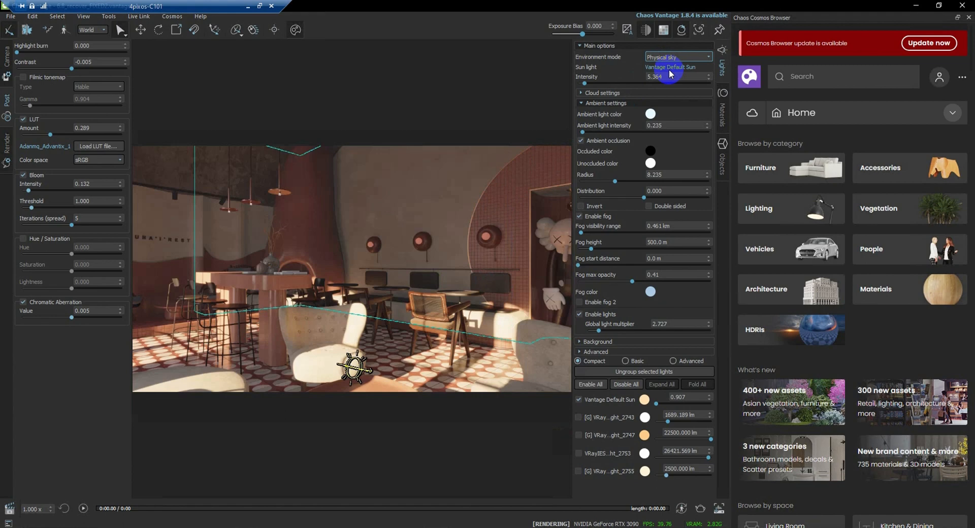
pyautogui.click(677, 56)
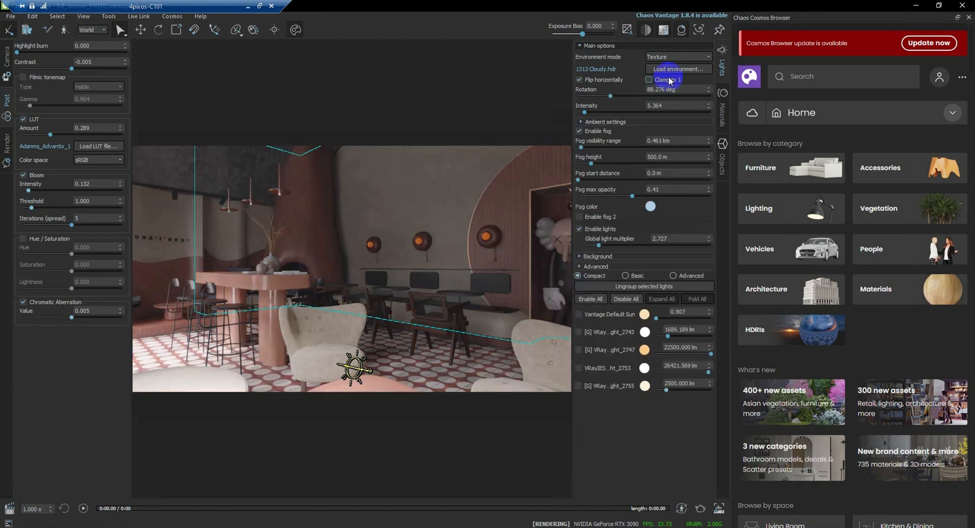
pyautogui.click(677, 69)
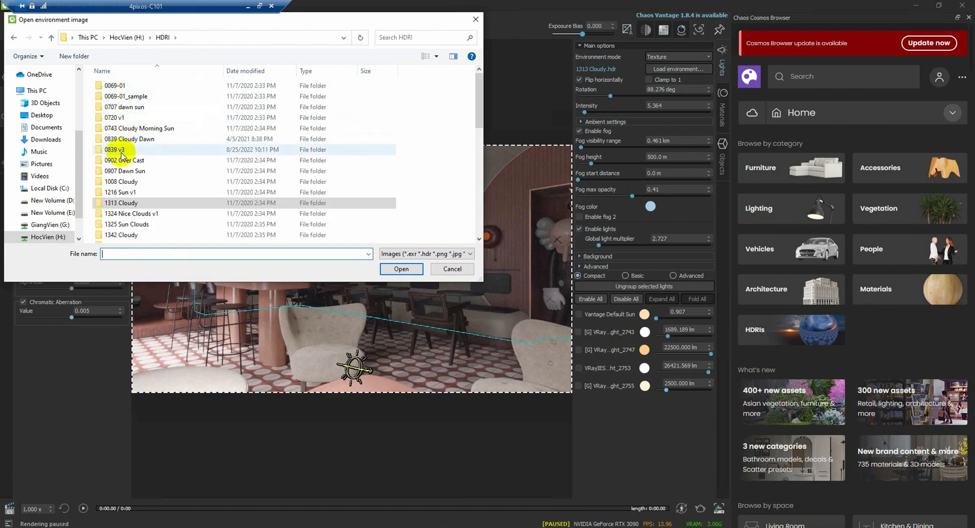
# - Load an HDR image from the 0839 v3 HDRI folder as the environment
pyautogui.doubleClick(116, 149)
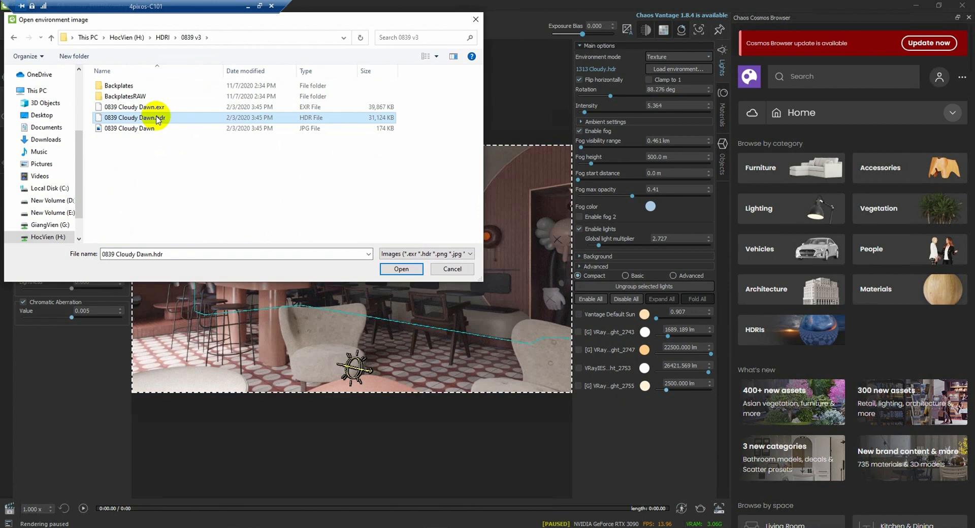
pyautogui.click(401, 269)
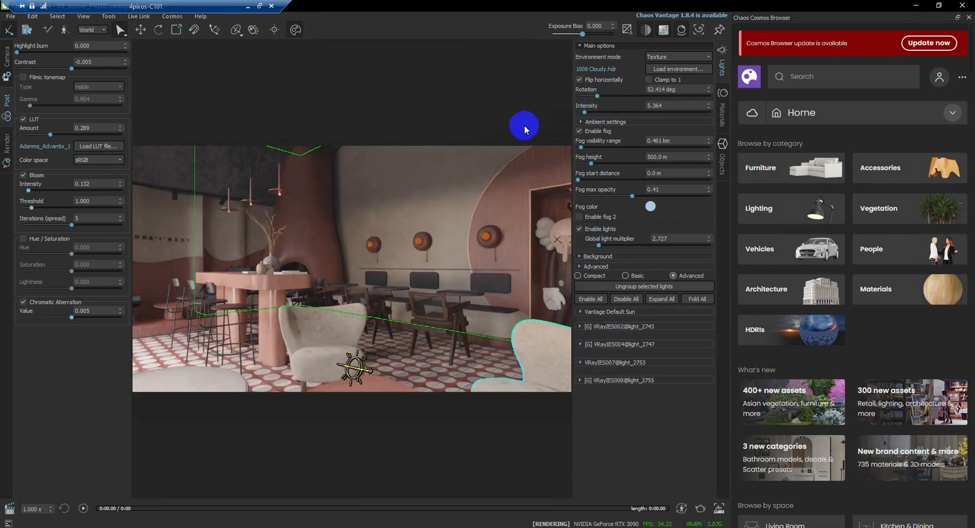
pyautogui.click(677, 68)
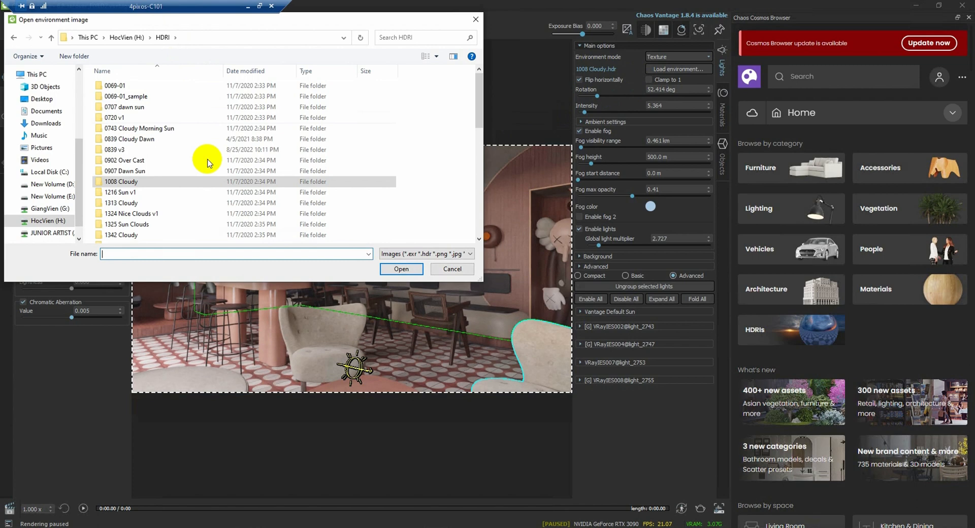
pyautogui.scroll(-3)
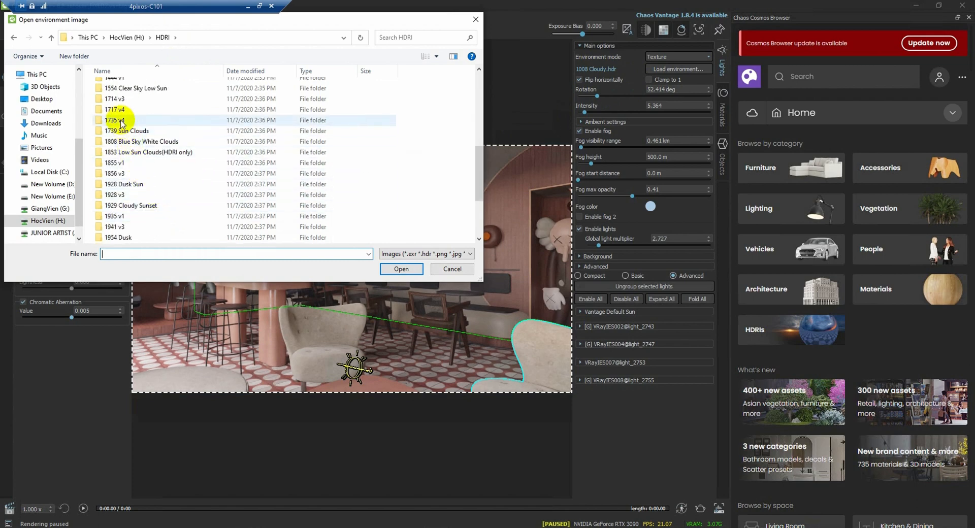
# - Load the 1735 Clear Sky_NewSun HDRI, rotate it about 51°, and view through Camera 3
pyautogui.doubleClick(115, 120)
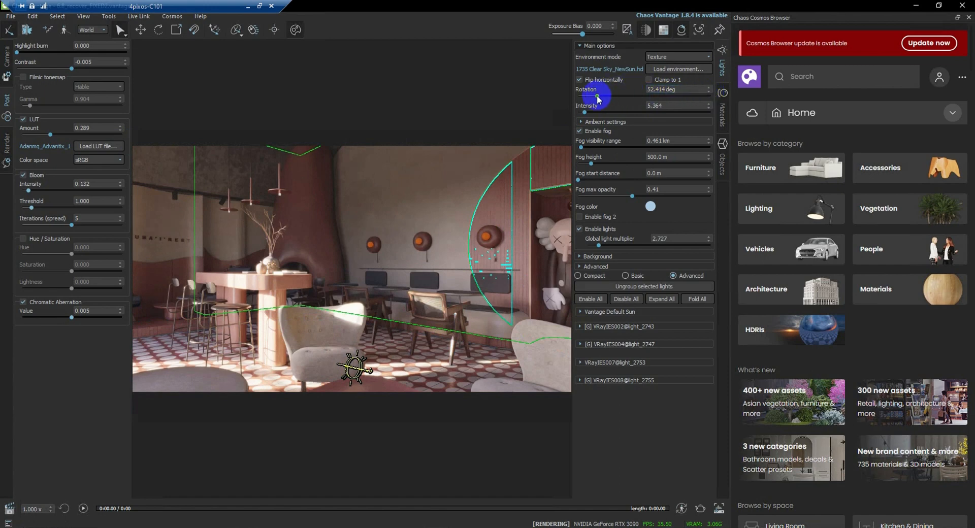
pyautogui.moveTo(593, 96); pyautogui.dragTo(601, 99)
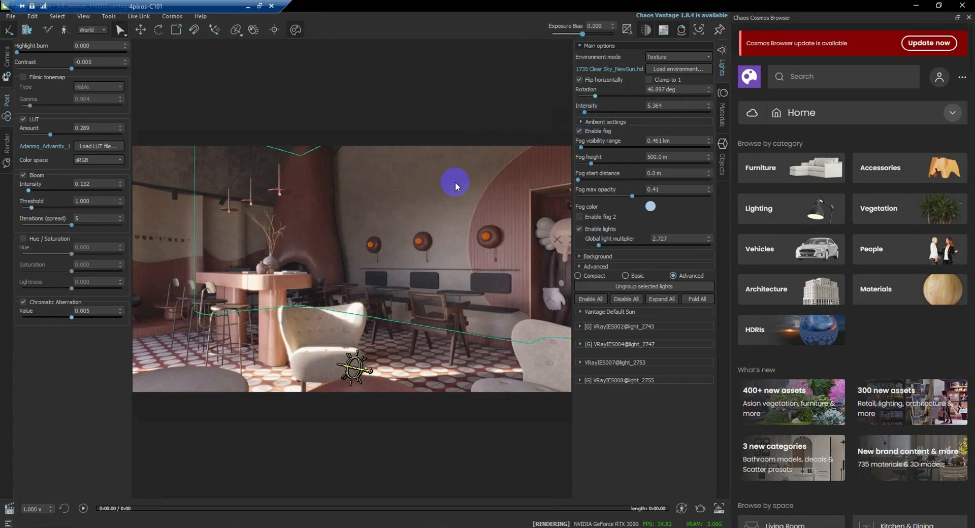
pyautogui.click(52, 442)
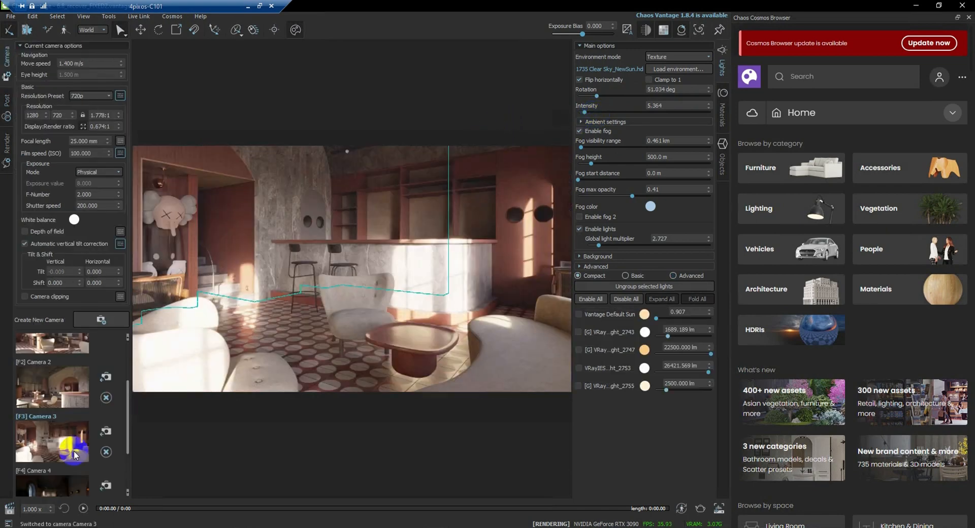
# - Switch the viewport to Camera 4, the 20 mm view toward the arched window
pyautogui.click(52, 460)
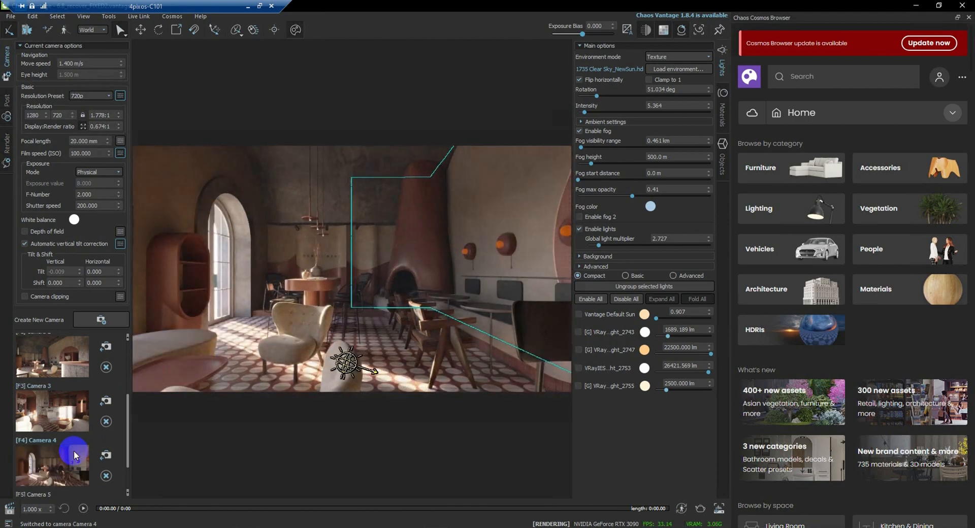
pyautogui.moveTo(649, 191)
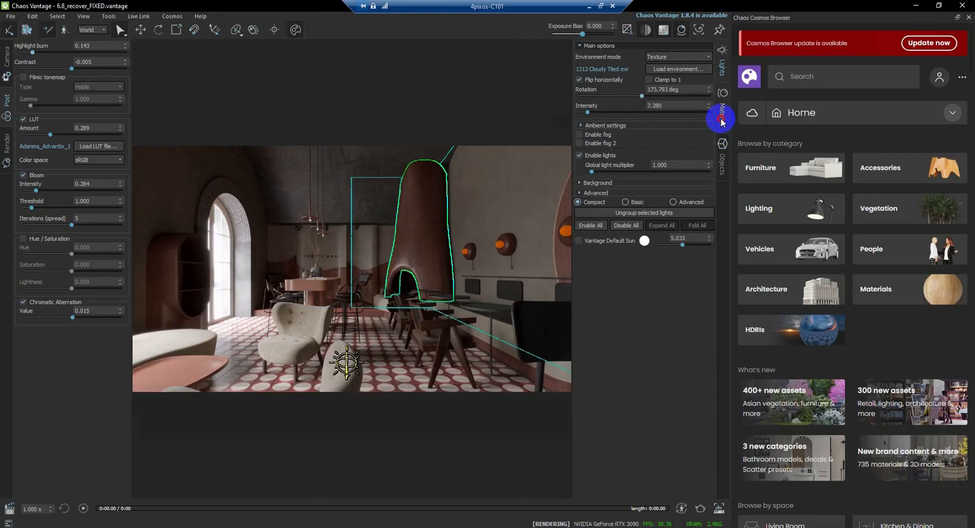
# - Drag the dark grey stone material from the Materials list onto two wall sections
pyautogui.click(722, 119)
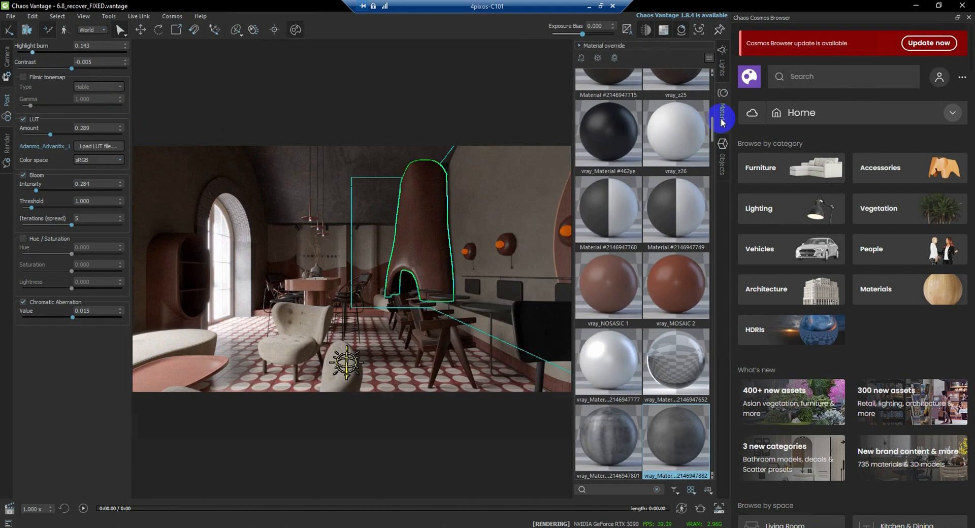
pyautogui.scroll(3)
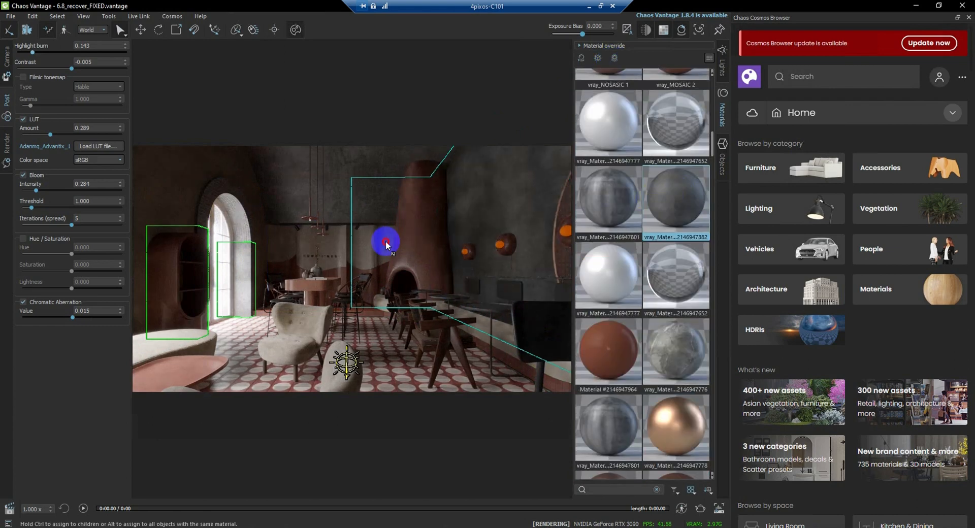
pyautogui.moveTo(386, 243); pyautogui.dragTo(238, 221)
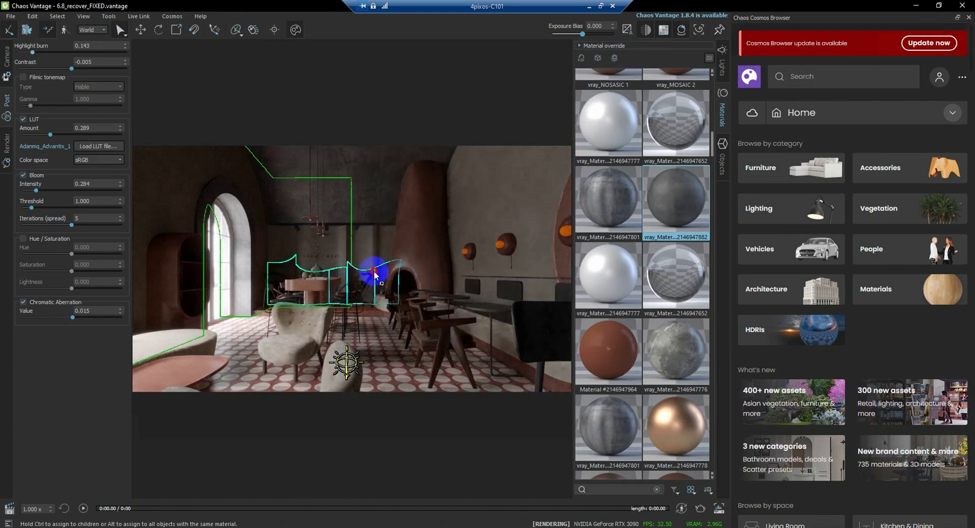
pyautogui.moveTo(374, 277); pyautogui.dragTo(371, 343)
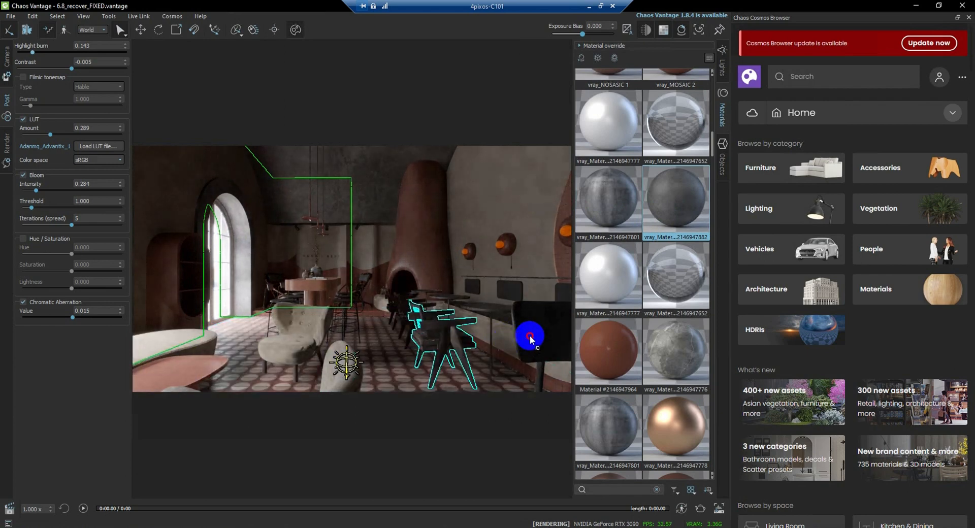
# - Apply the same stone material to the wooden chair and open the material preview scene settings
pyautogui.moveTo(530, 340); pyautogui.dragTo(534, 269)
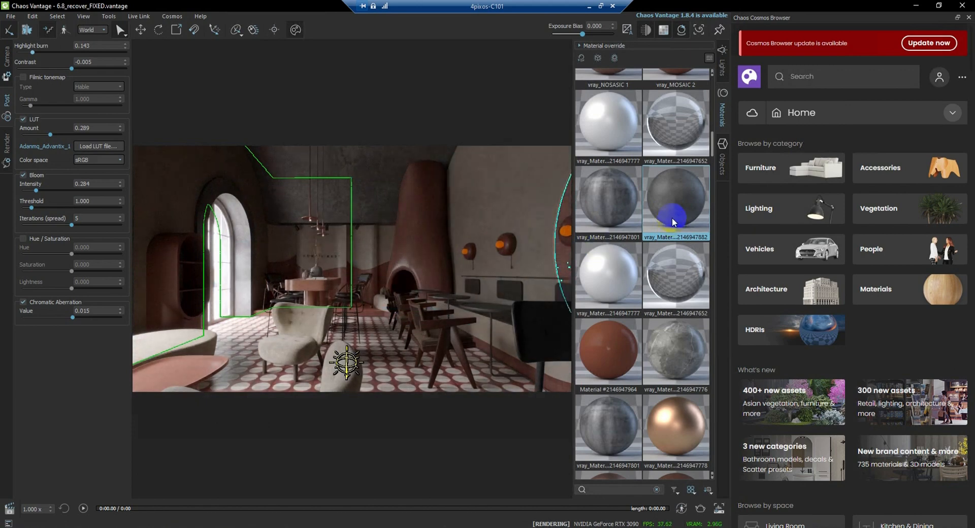
pyautogui.scroll(3)
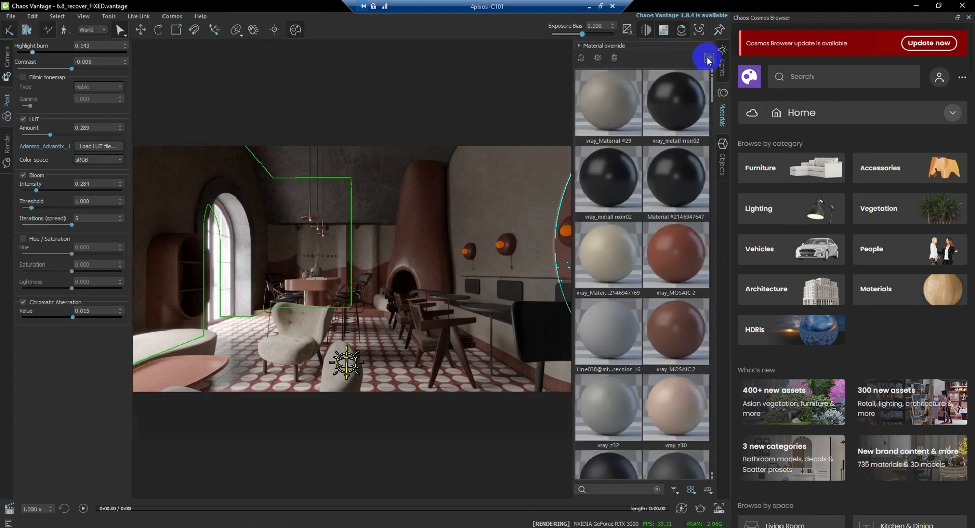
pyautogui.click(707, 58)
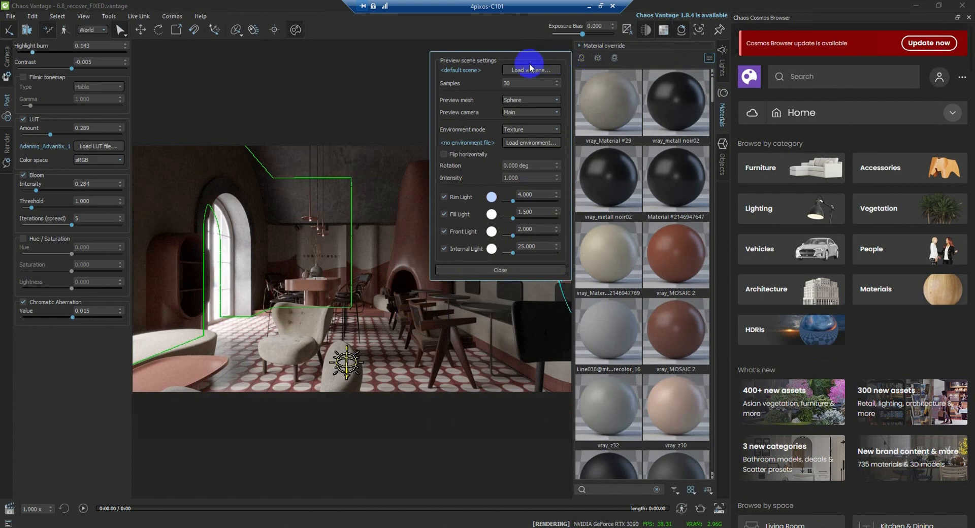